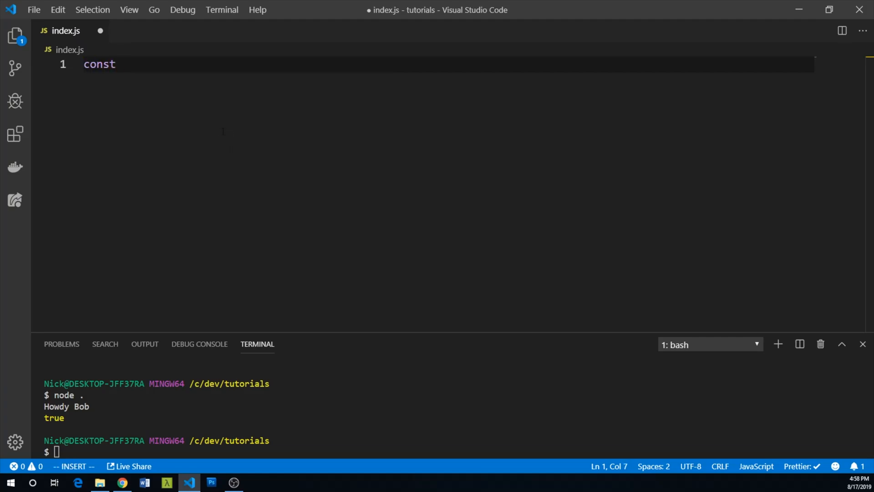
Start const criteria = [{ }] with a test checking user.username.length >= 6
text(croter)
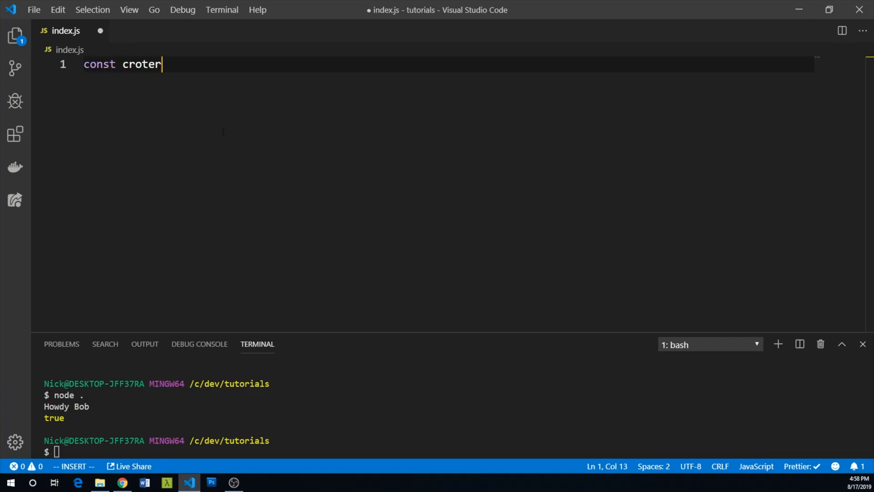
text(ia =)
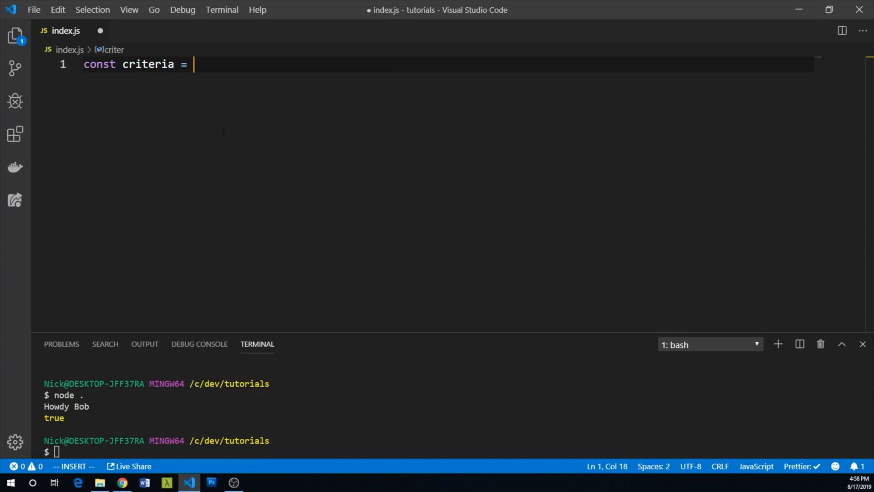
text([{}])
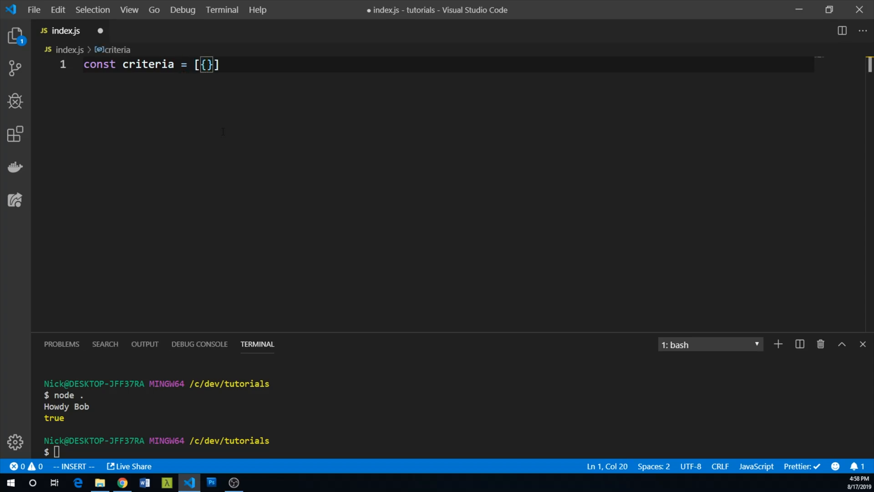
text(test)
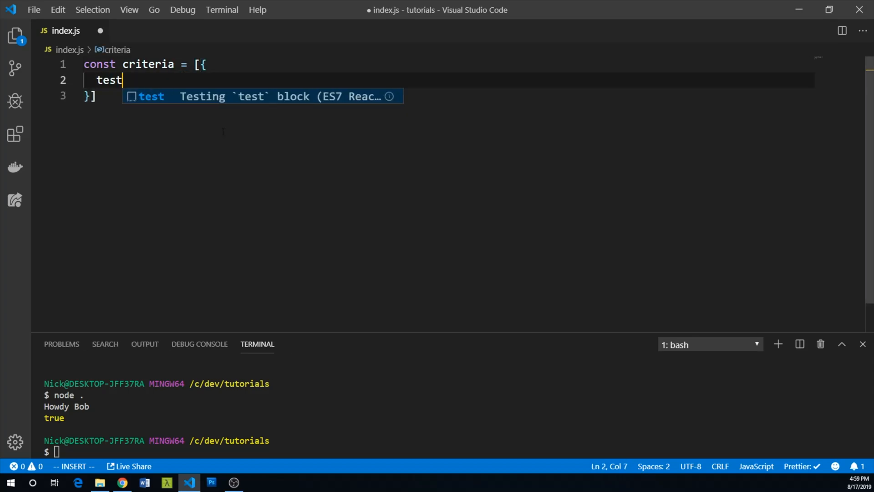
text(: user)
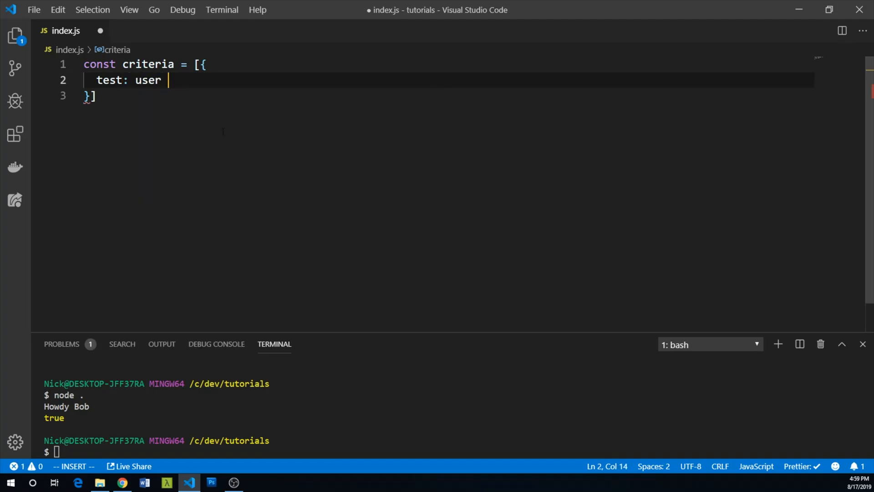
text(=>)
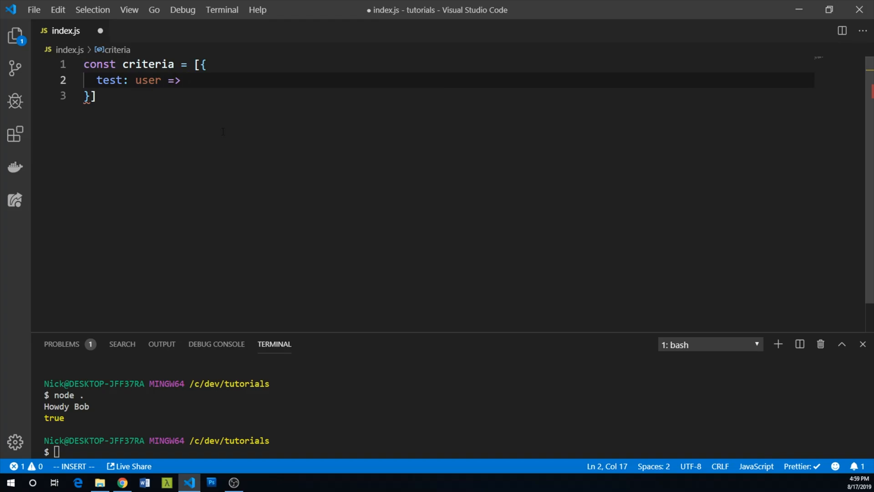
text(user.user)
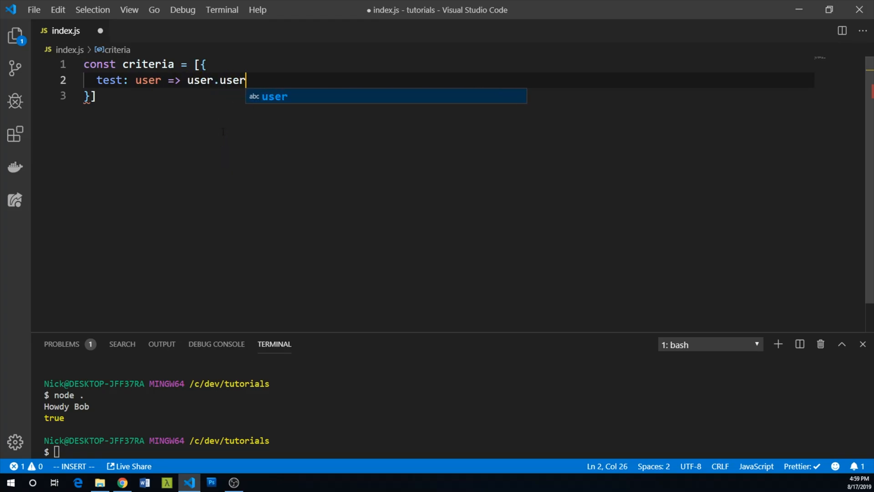
text(name.length)
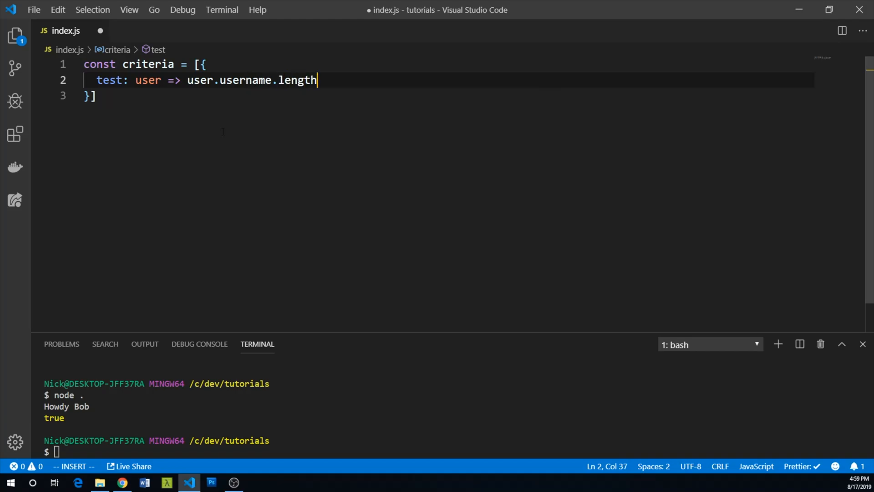
text(>=)
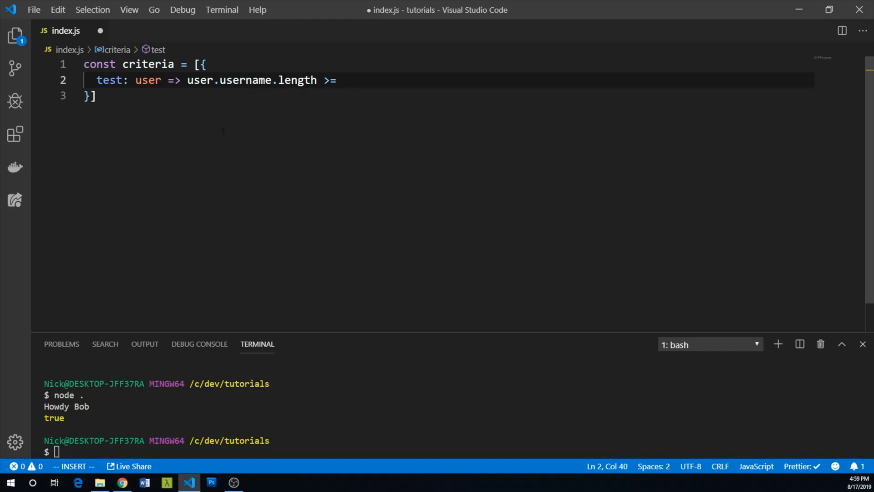
text(6,)
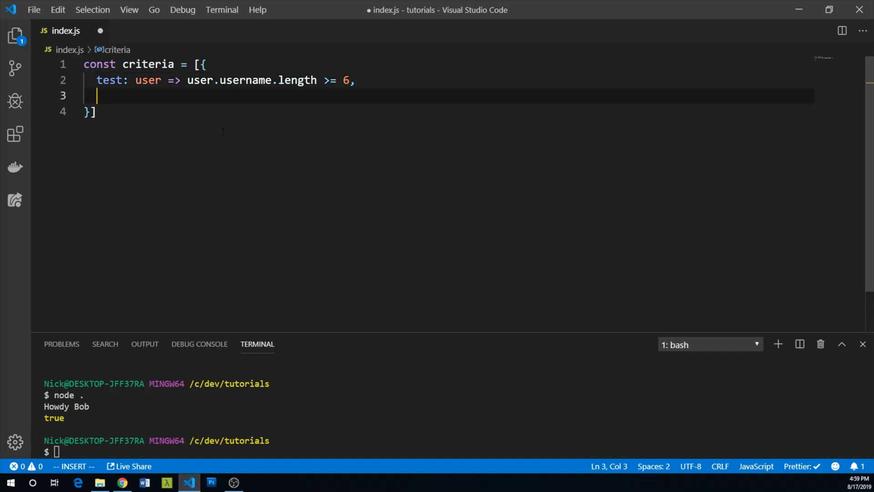
Give the first rule the message "Username must be at least 6 characters"
text(mess)
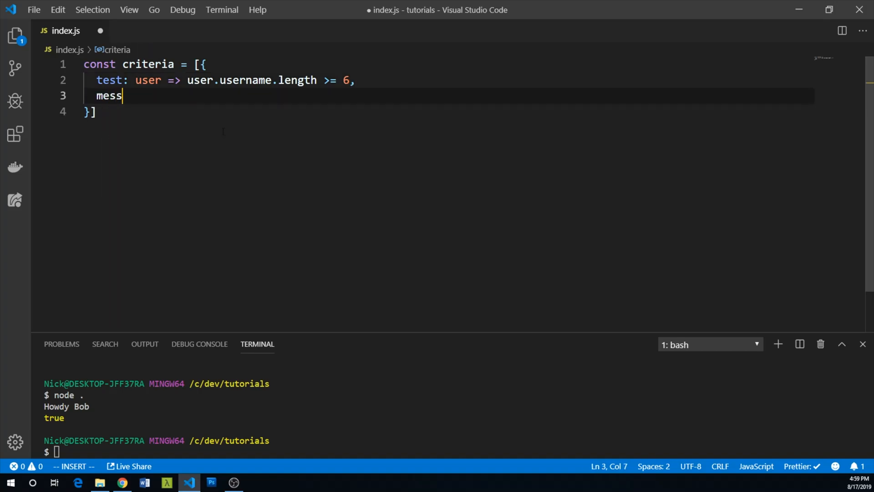
text(age:)
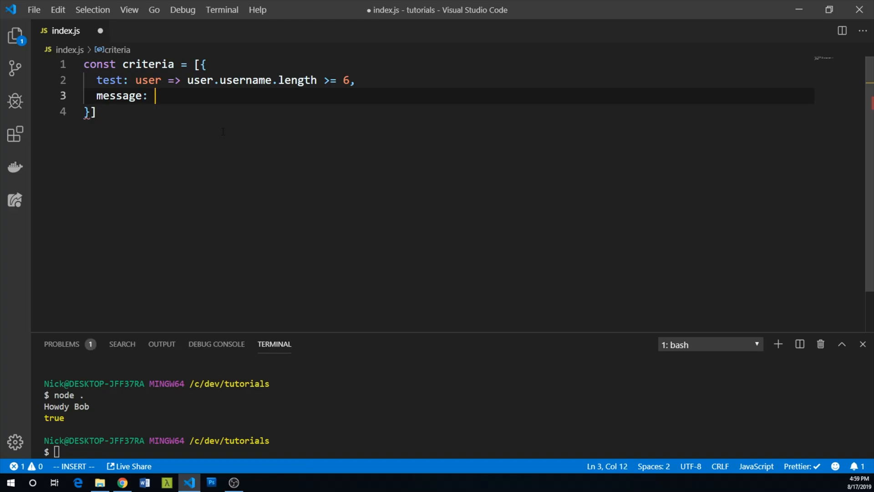
text("")
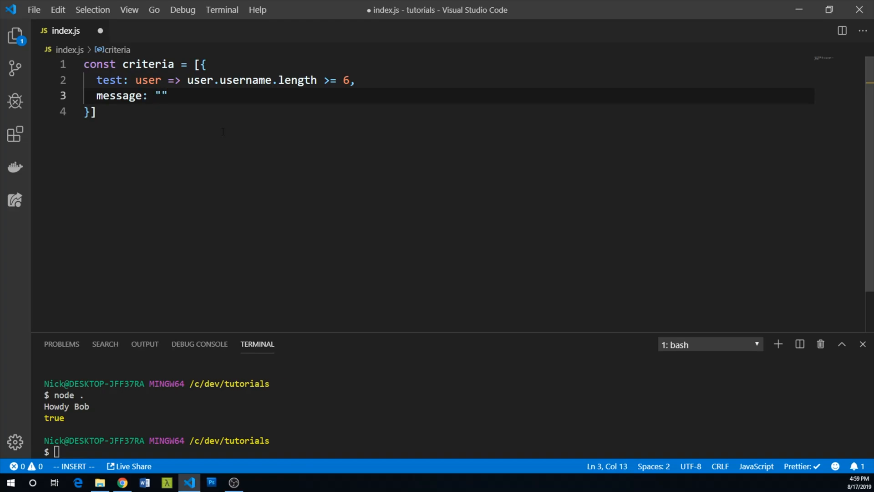
text(Username m)
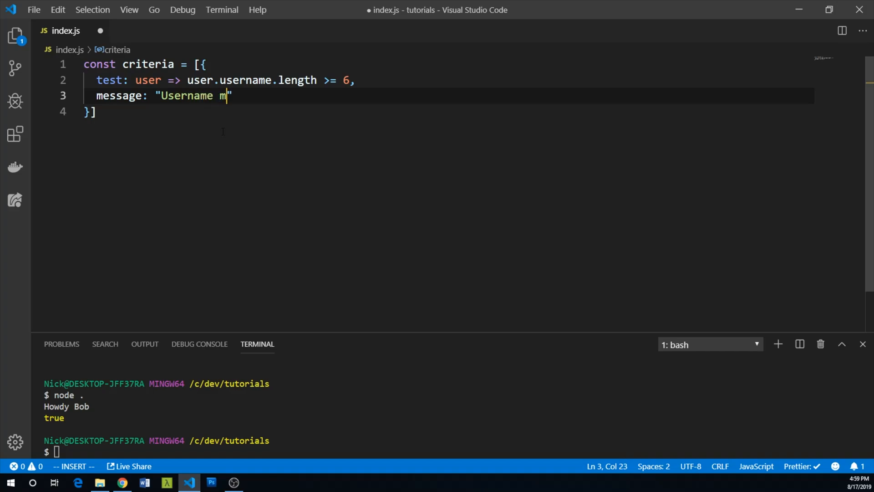
text(ust be at least 6)
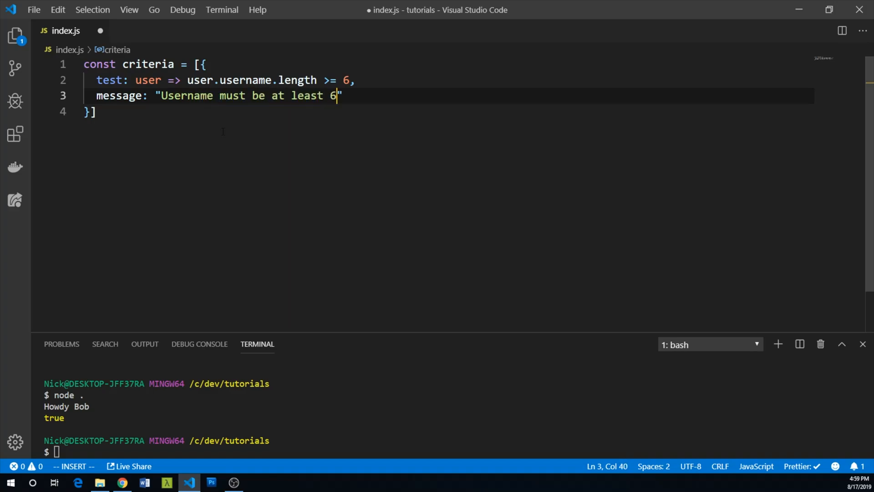
text(cha)
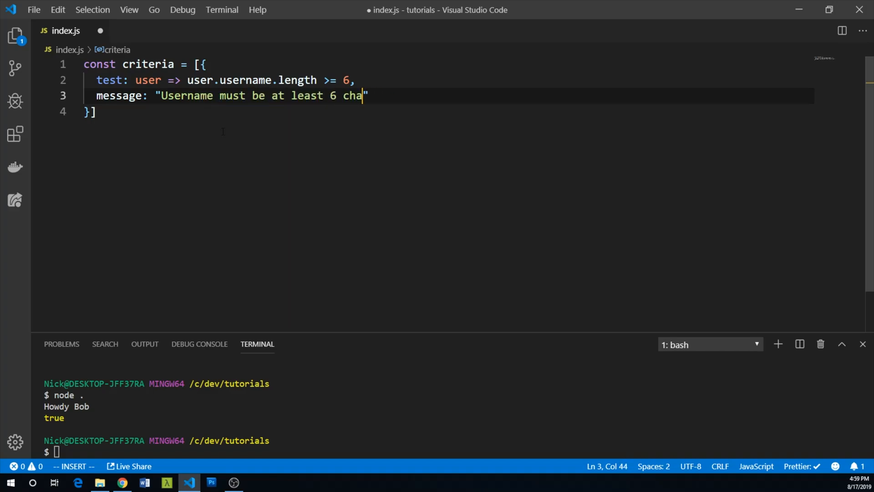
text(racters)
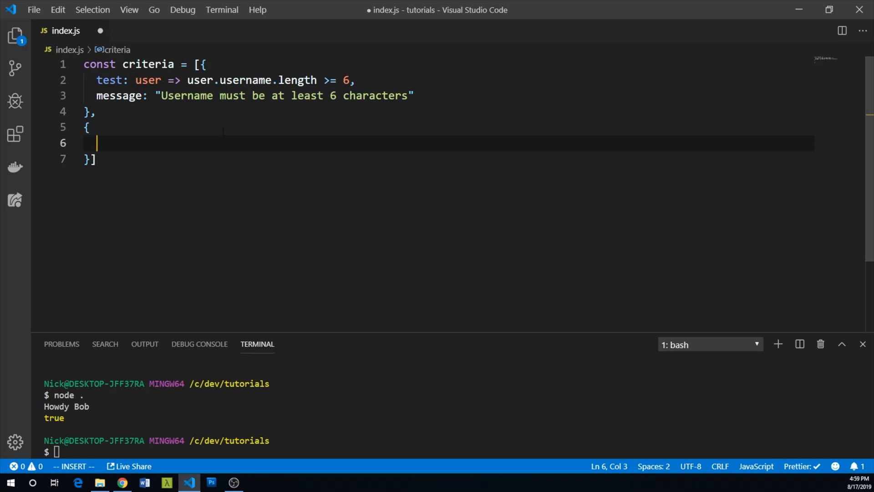
Type a rule testing user.age >= 18 with message "User must be at least 18 years old"
text(test: user => user.a)
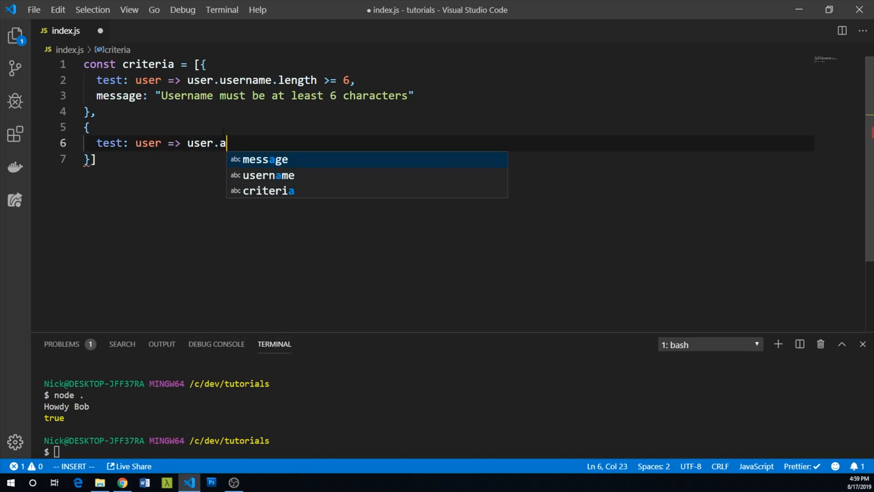
text(ge)
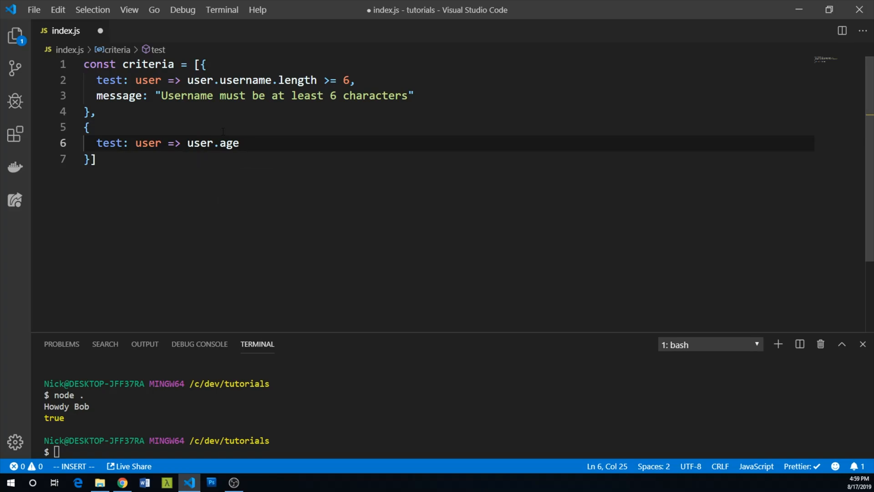
text(>= 167)
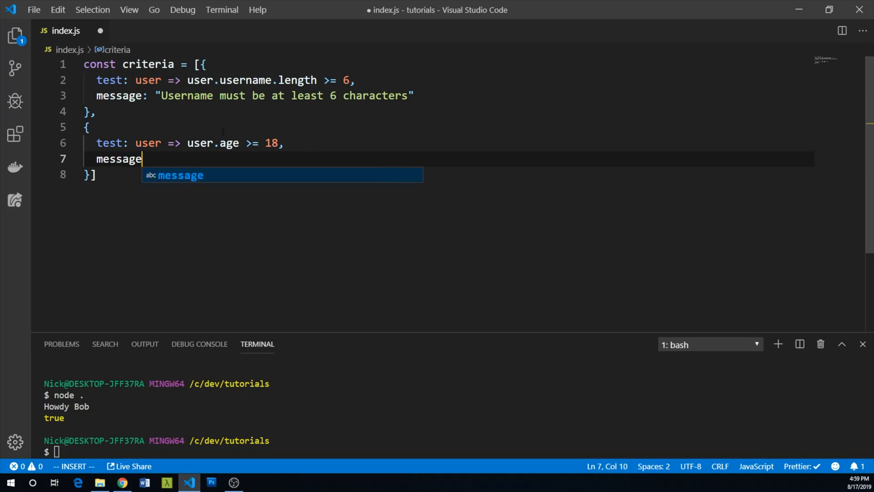
text(: "User")
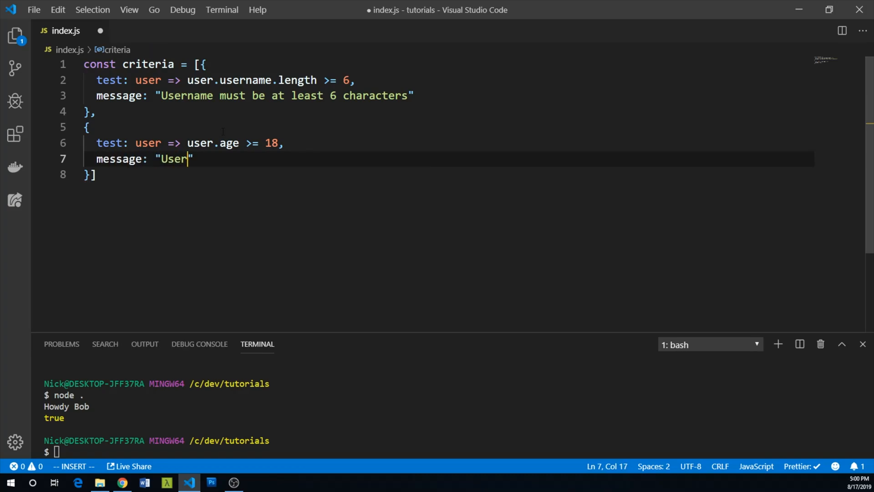
text(must be at least 18 years)
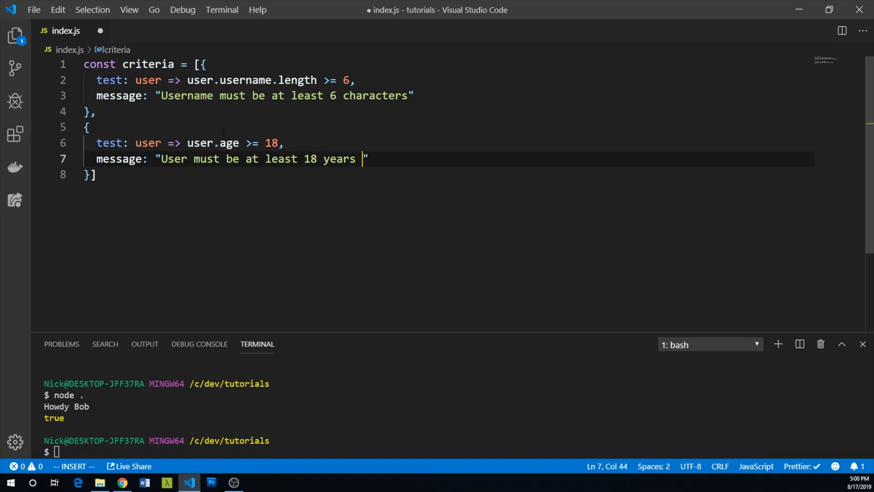
Close the age message and begin a third rule testing user.password === user.confirmPassword
text(old")
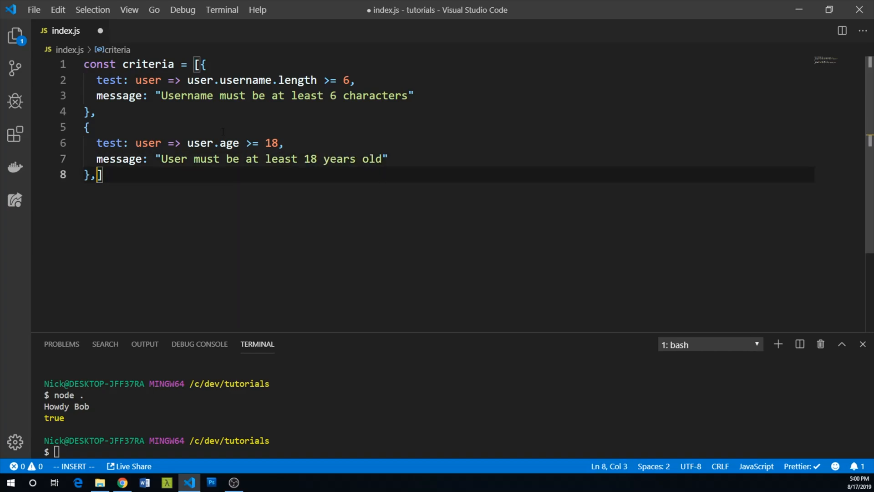
text({)
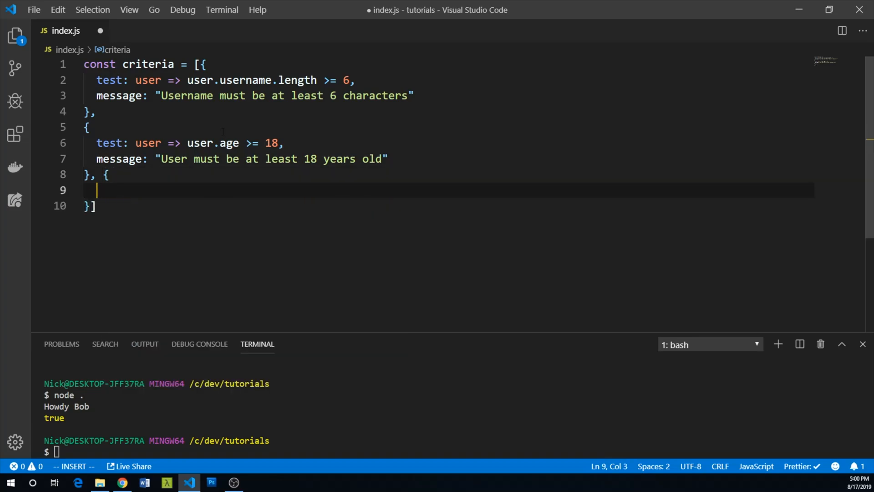
text(test: us)
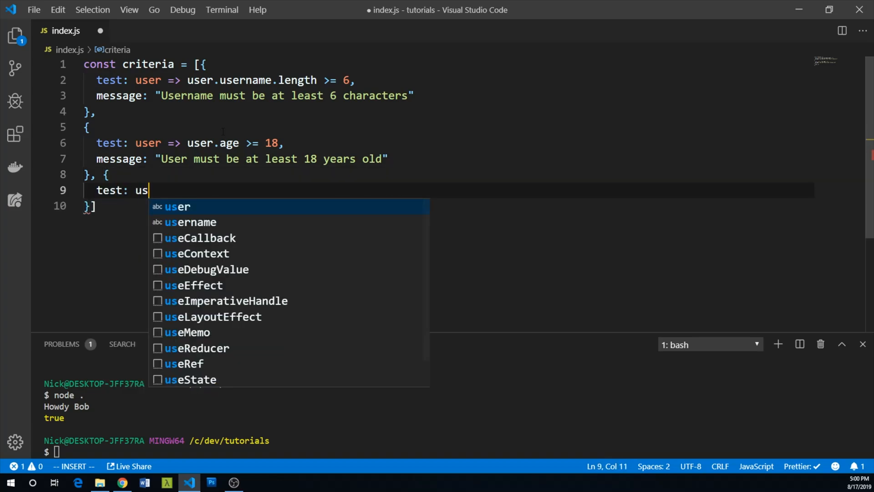
text(er => user)
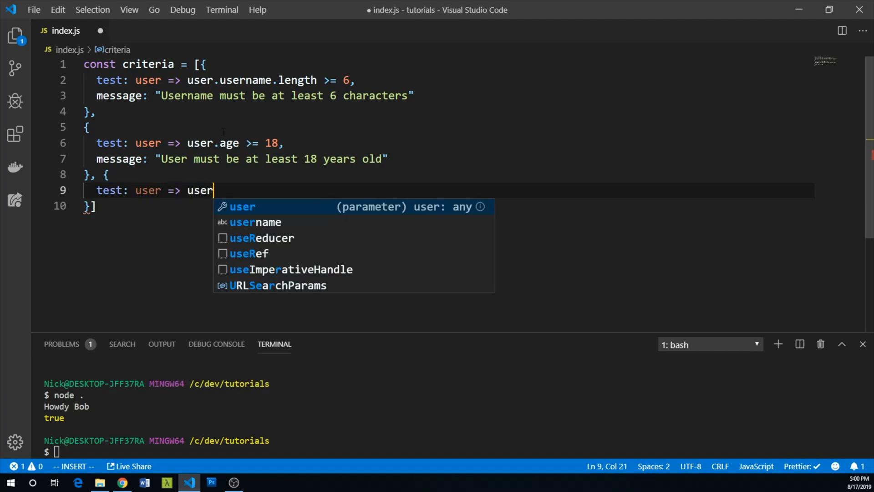
text(.password =)
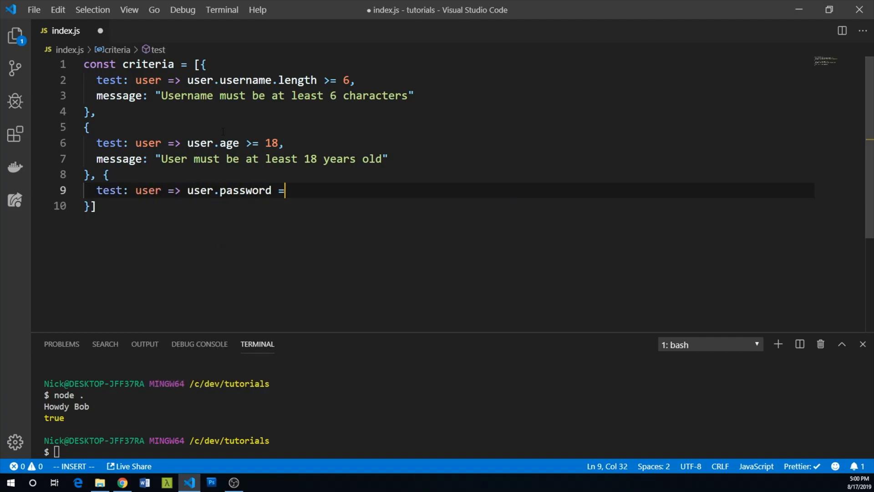
text(== user.)
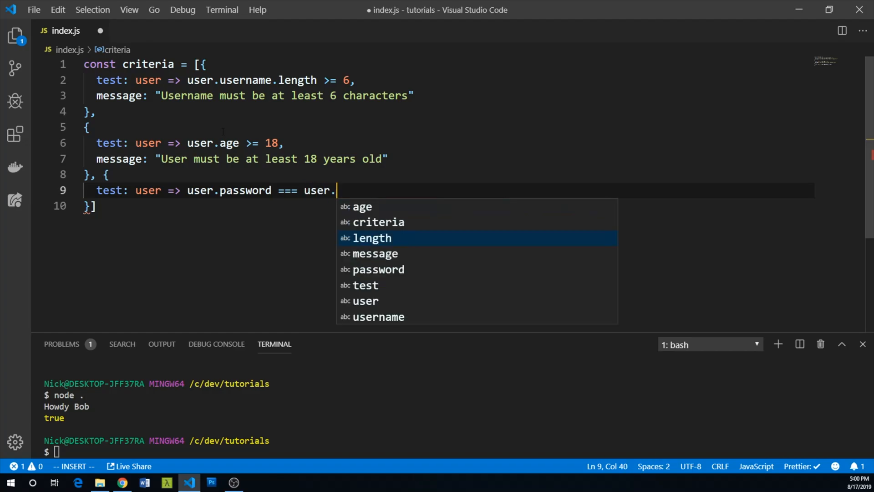
text(confirm)
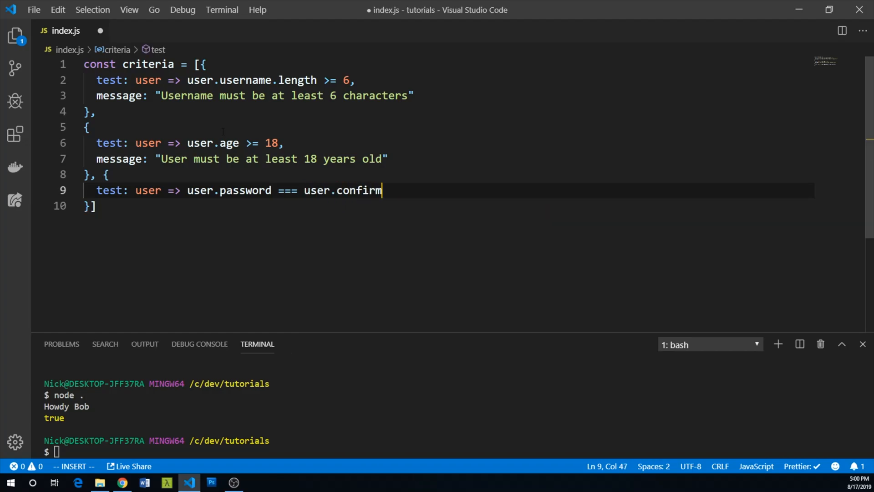
text(Password)
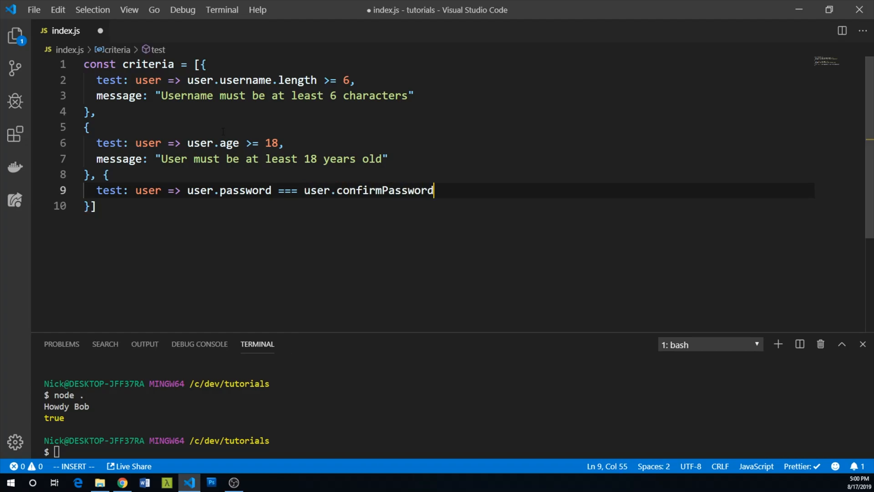
text(.)
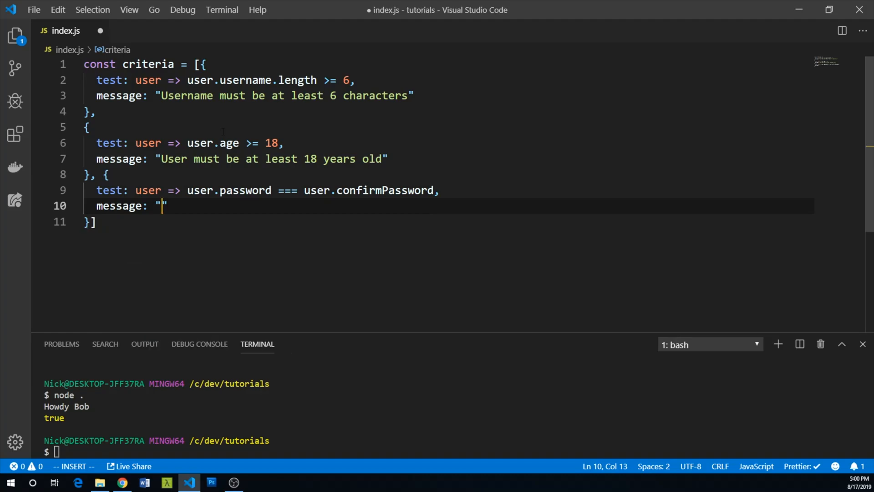
Add the message that password and password confirmation must match
text(Password and)
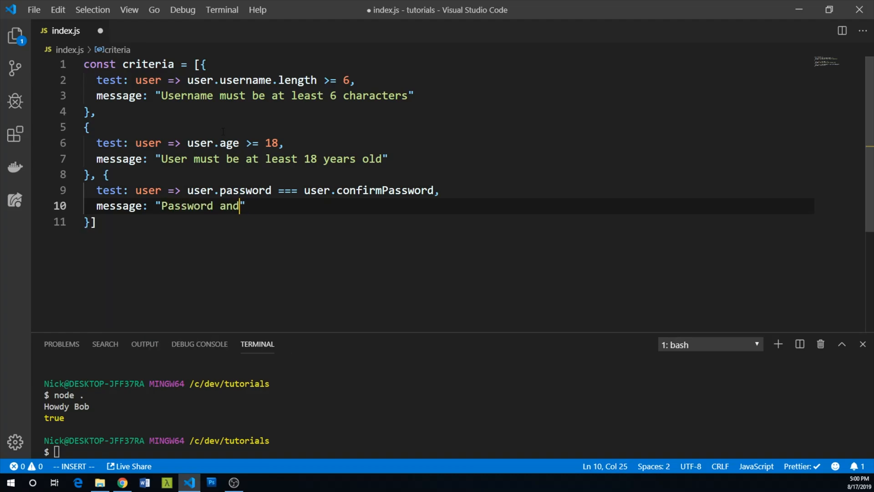
text(password)
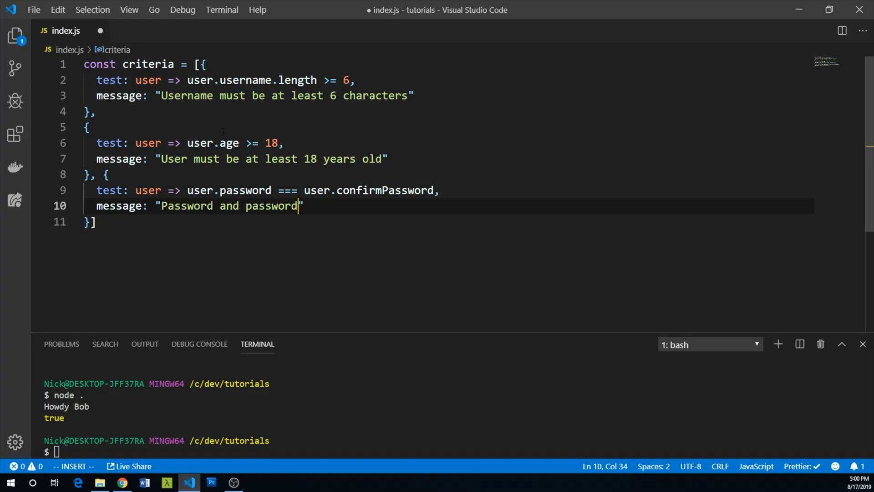
text(confirmation must match)
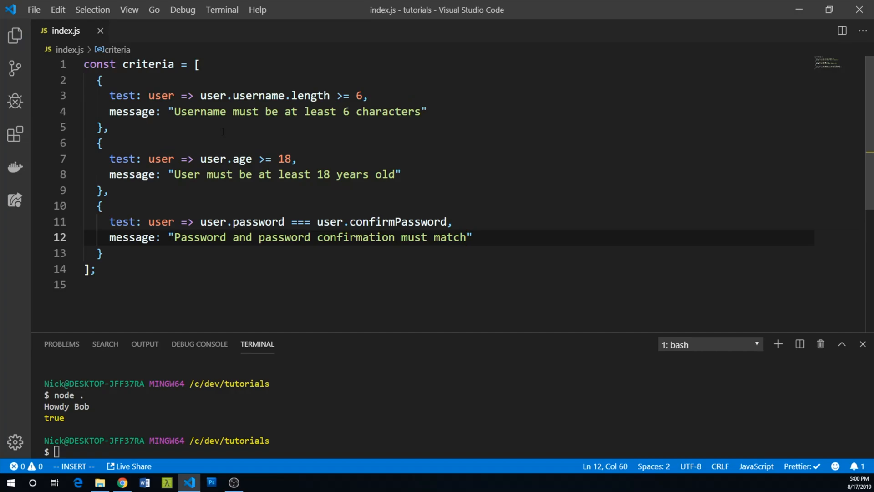
click(100, 253)
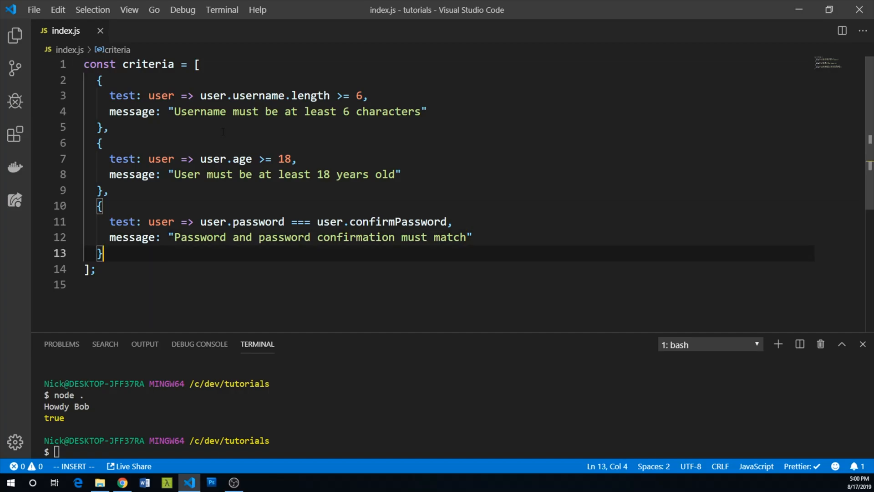
Begin const user below the array with username "Jimbo123" and age 19
key(Enter)
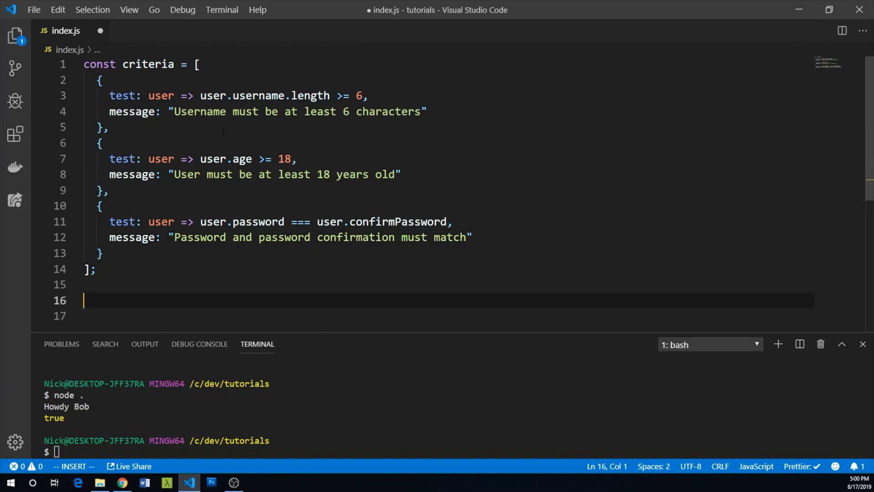
text(copn)
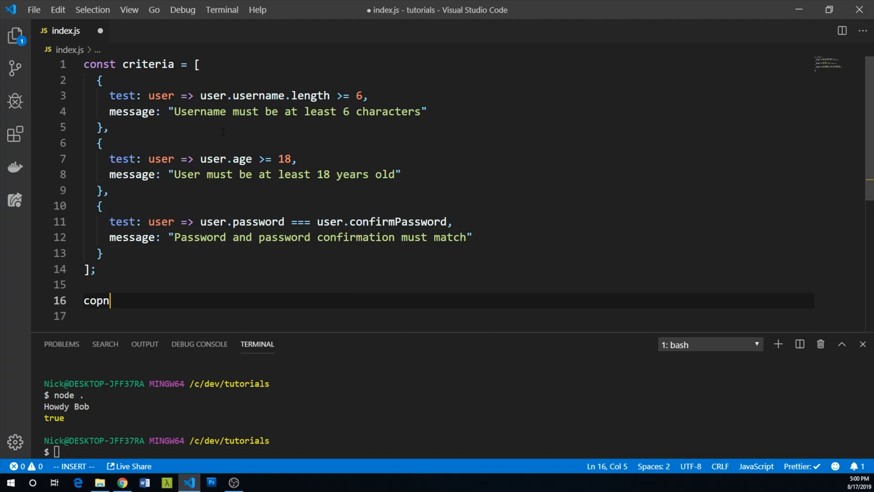
text(const user = {)
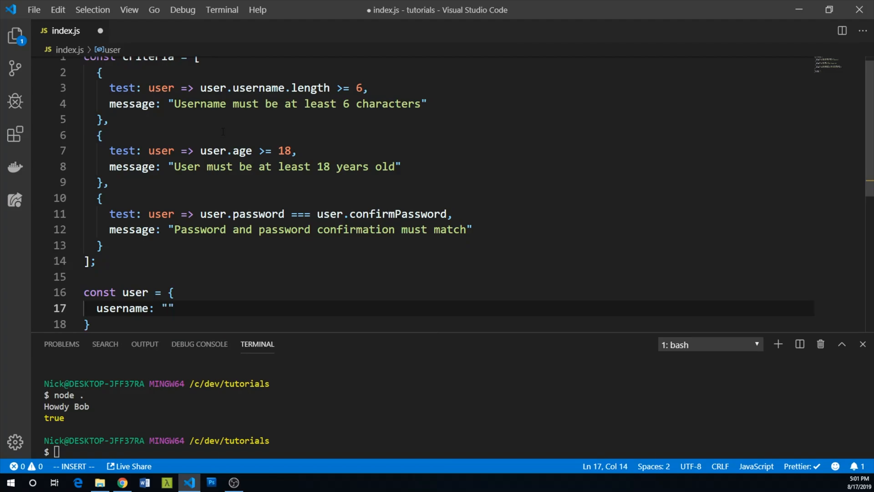
text(Jimbo123)
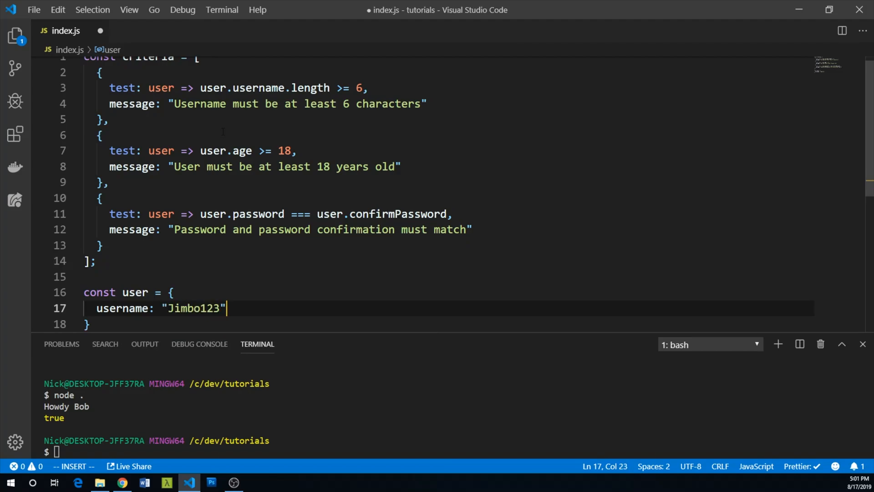
text(,)
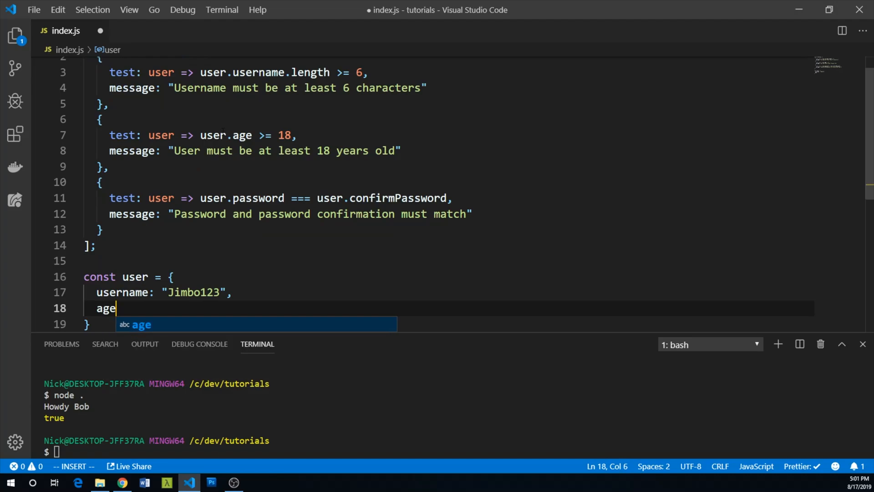
text(: 19,)
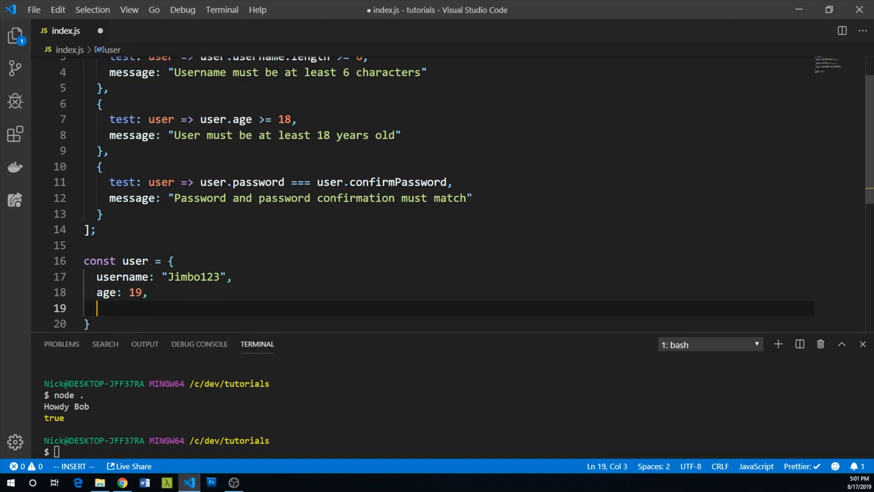
text(password:)
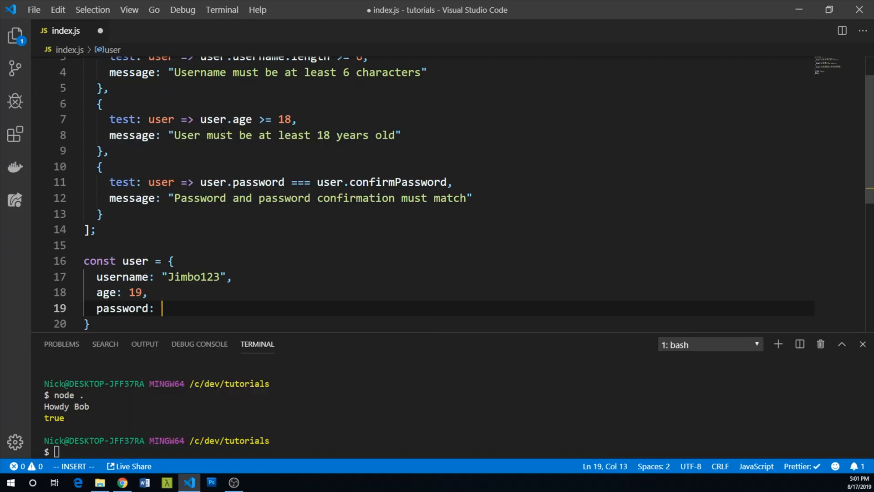
text("12345")
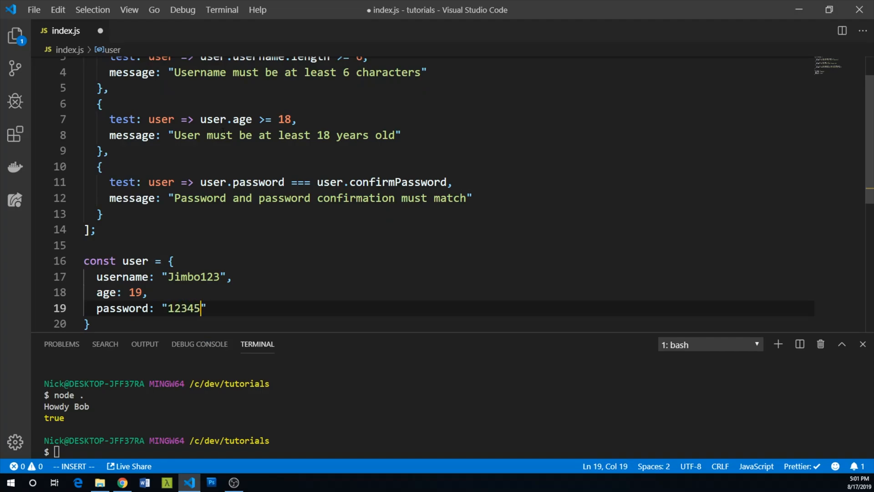
text(6,)
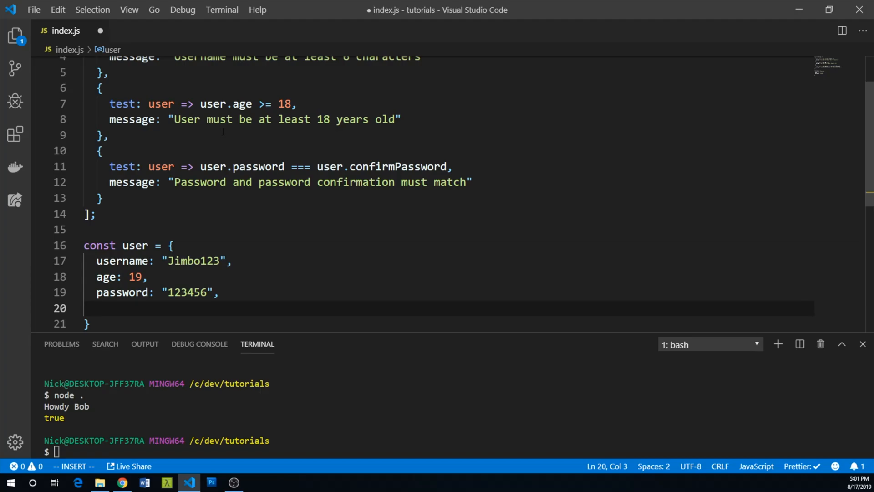
text(confirmp)
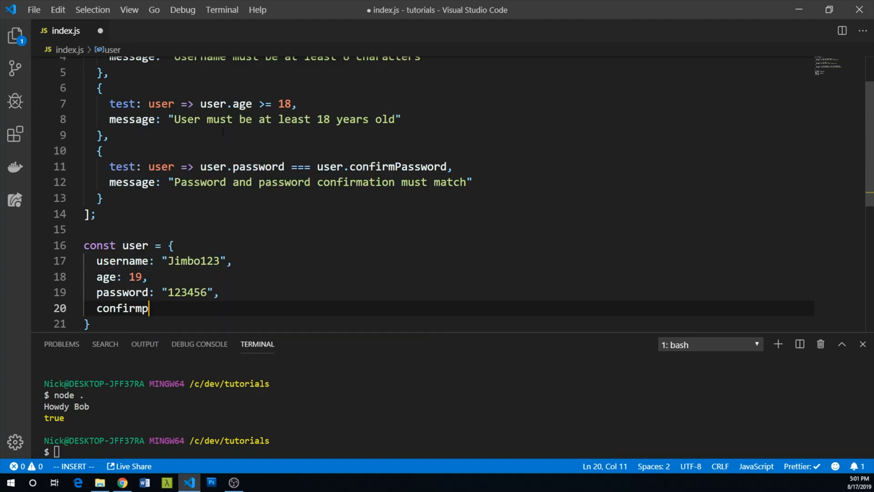
text(Password: "1234567)
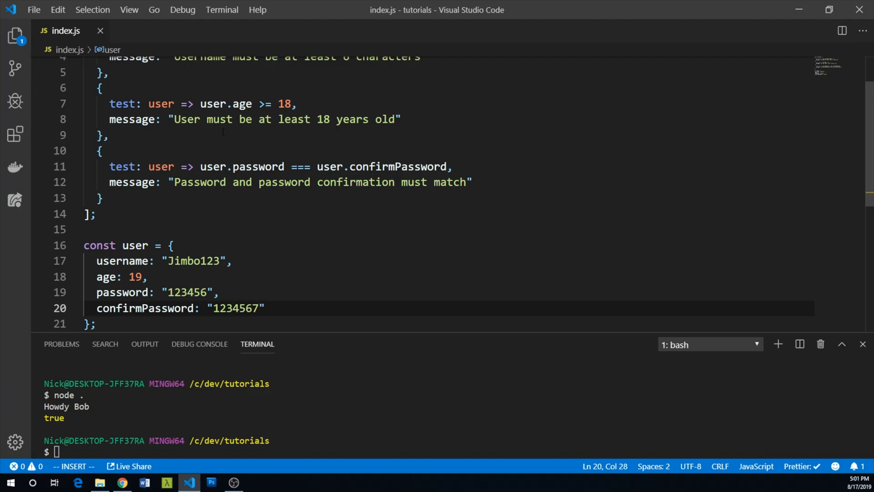
scroll(up, 3)
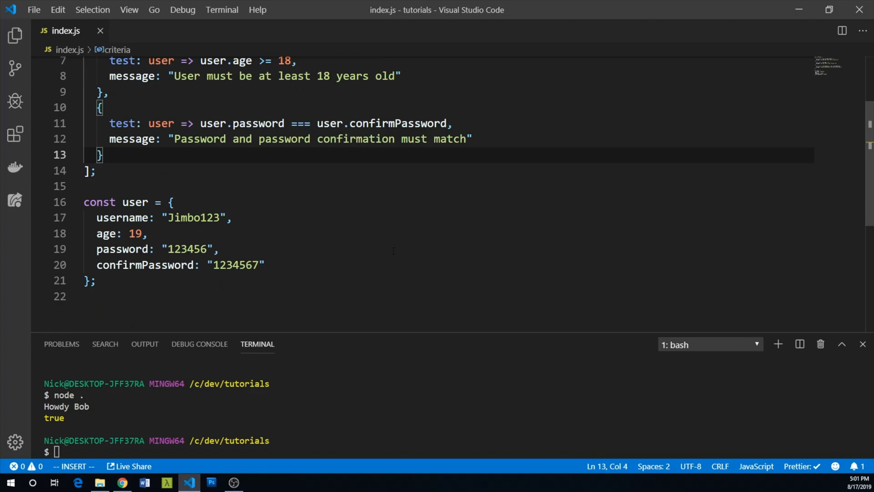
click(94, 281)
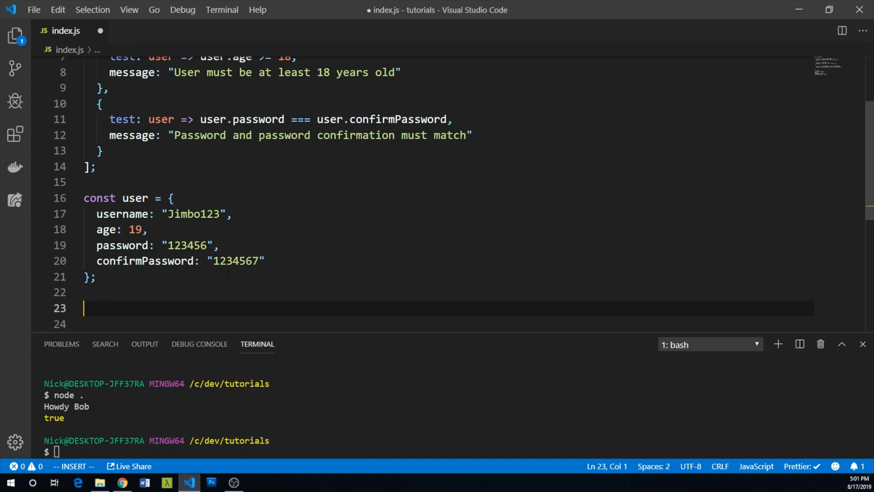
Define validateUser = (user, criteria) with const errors = criteria.reduce(..., []) using messages
text(const validateUser)
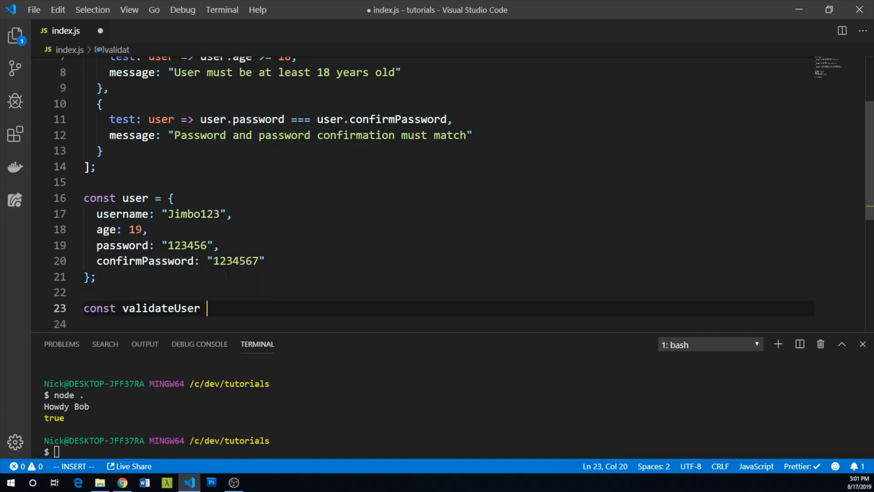
text(= ())
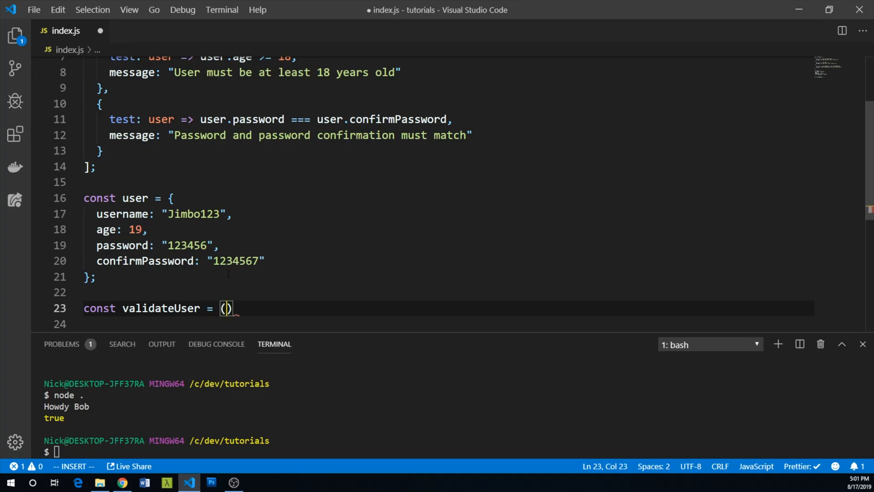
text(user, criteria)
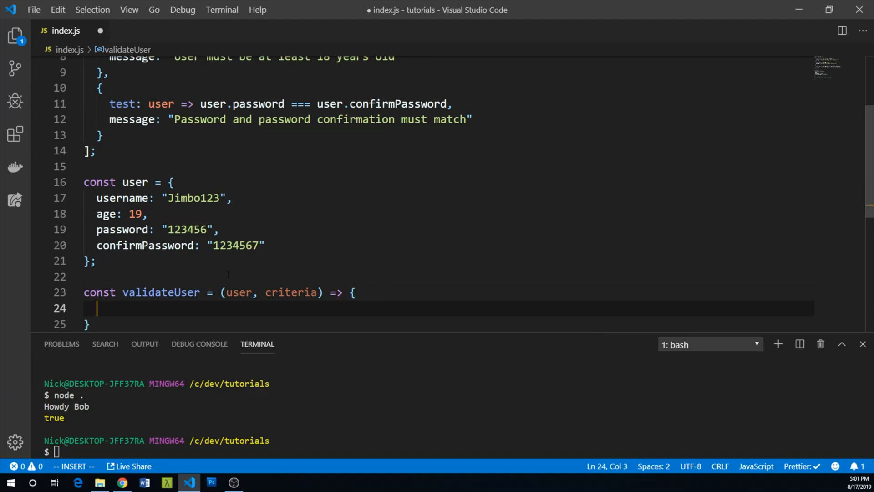
text(const)
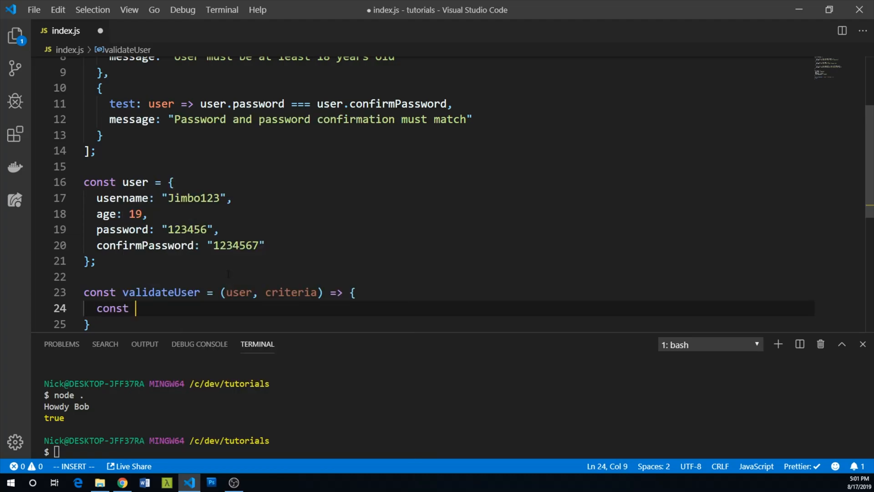
text(error)
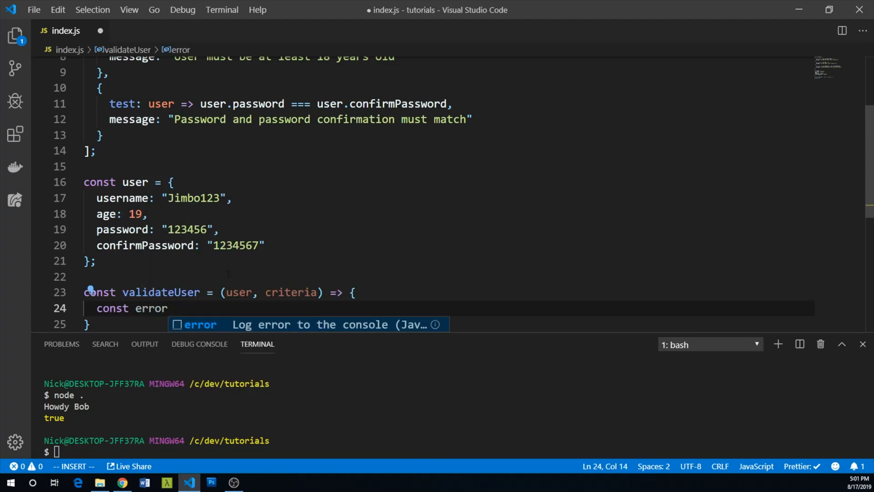
text(s = criteria)
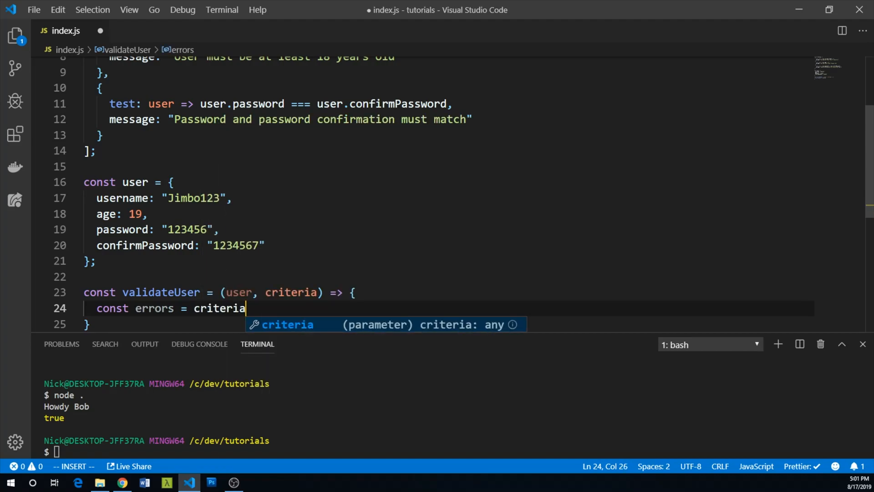
click(100, 134)
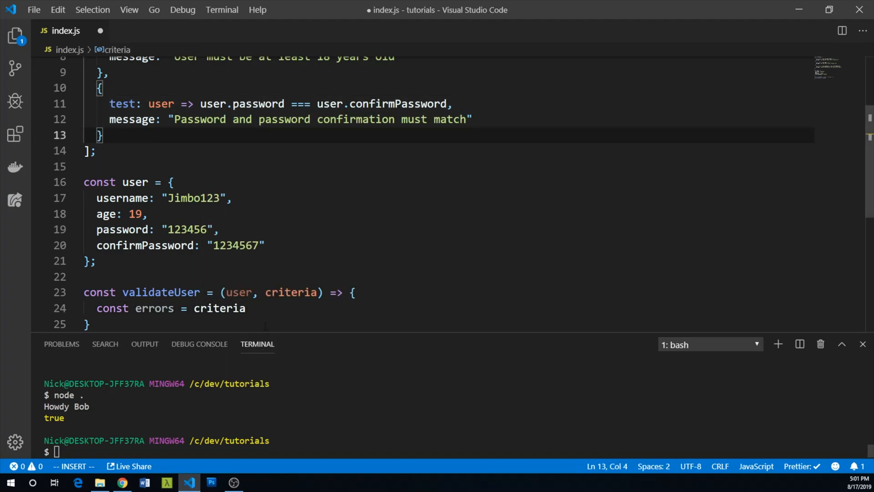
text(.reduce((), [)
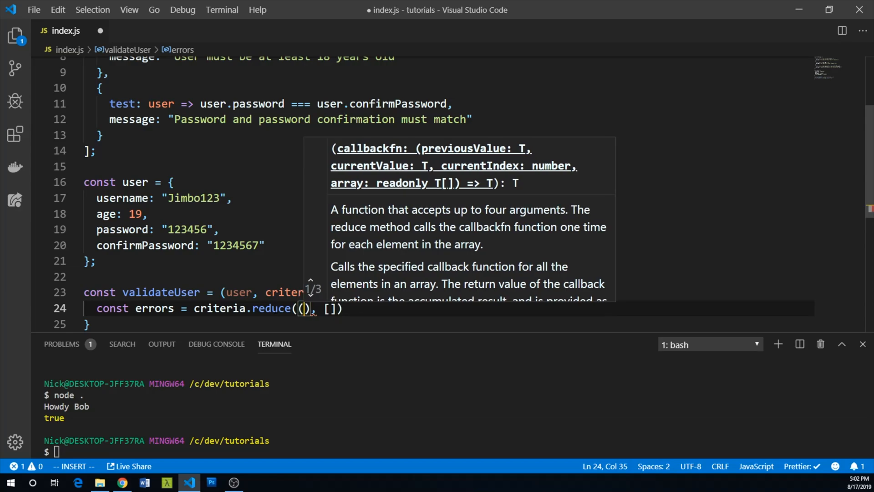
text(messages,)
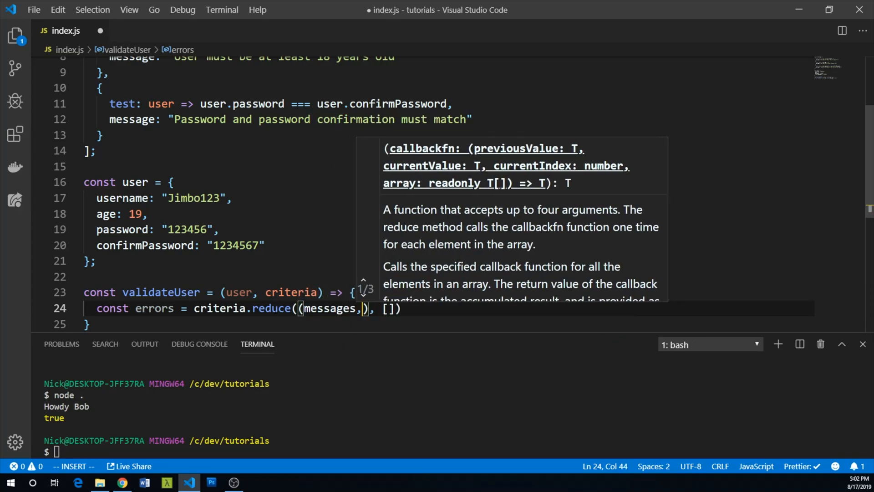
Open the (messages, criterion) callback body with an if (!criterion.test(user)) check
text(crit)
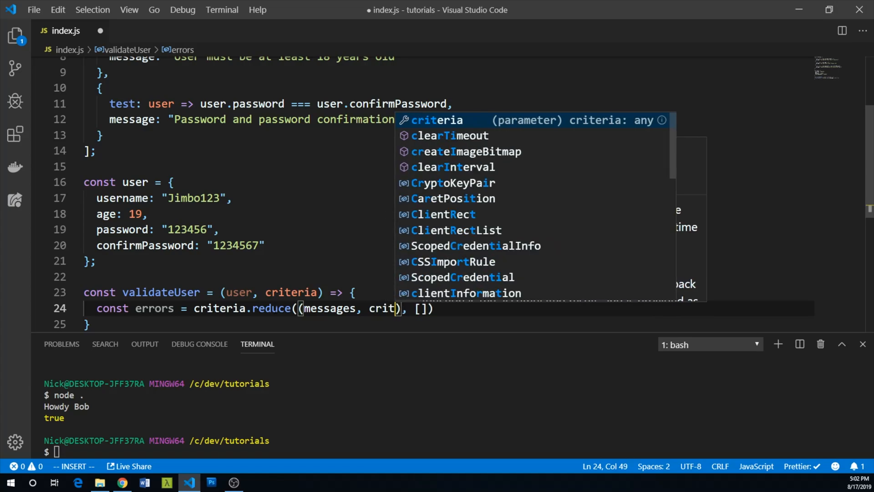
text(erion) =)
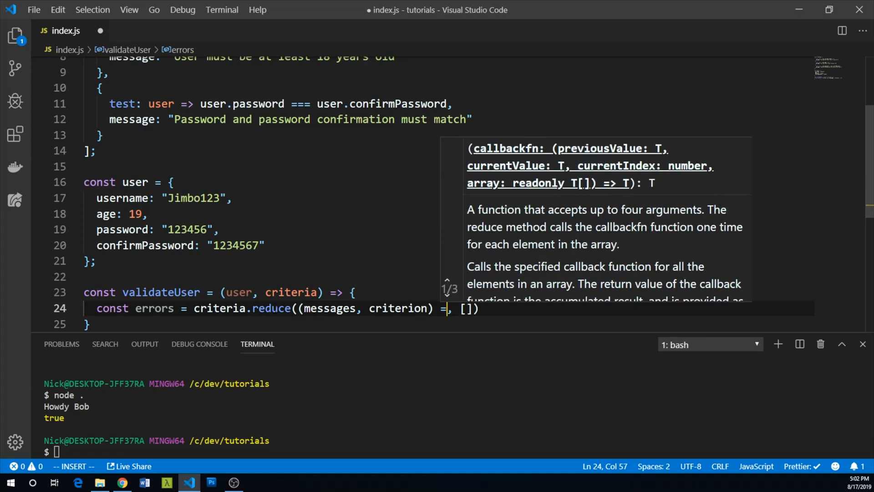
text({)
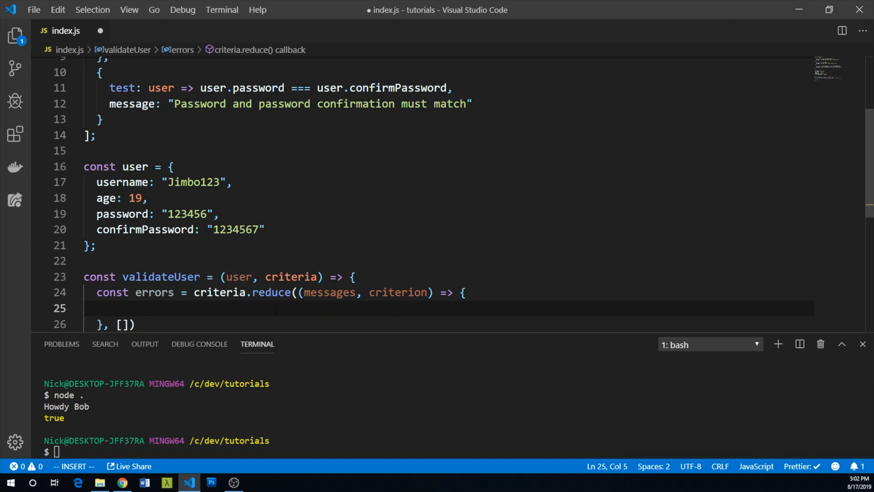
text(if)
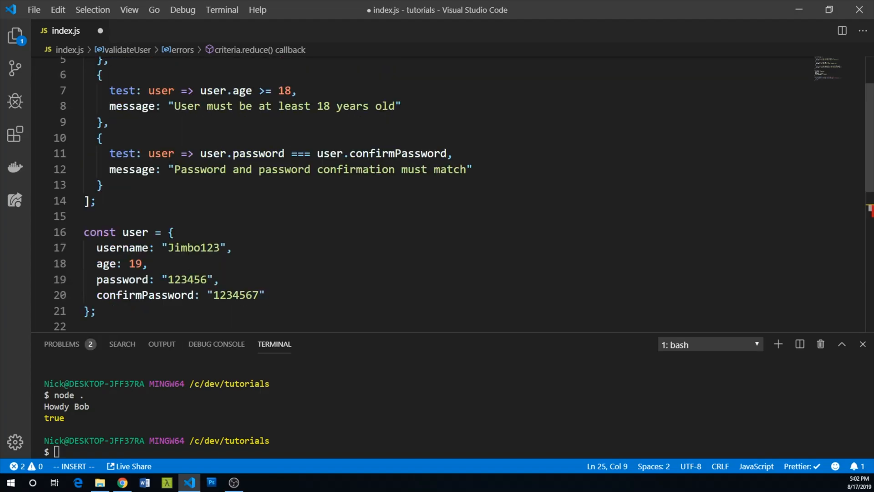
mouse_move(121, 154)
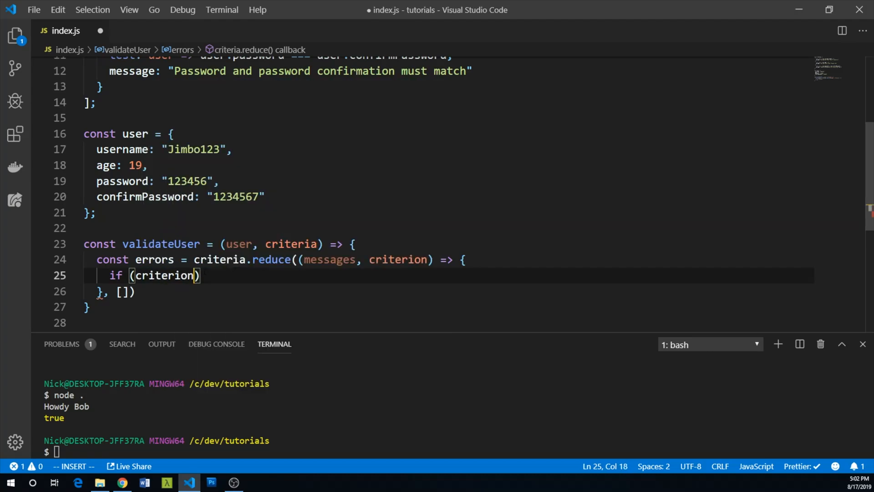
text(.test(user)
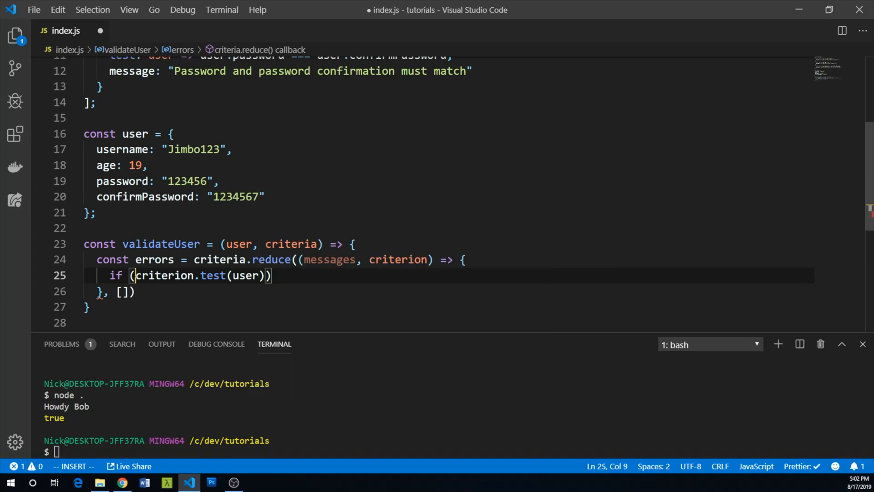
text(!)
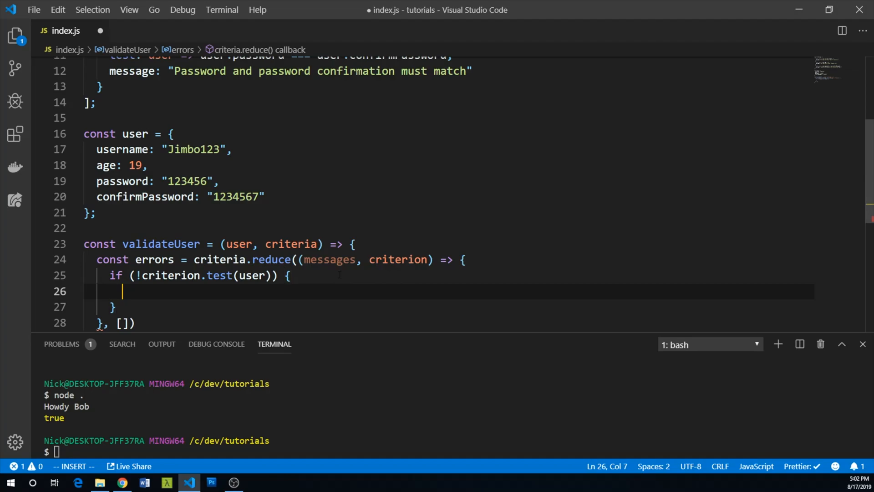
Push criterion.message into messages inside the check, then return messages
text(retu)
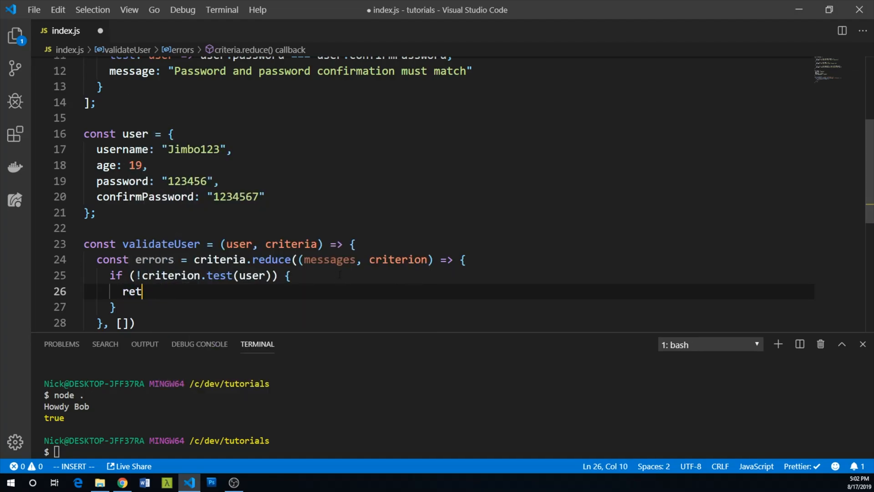
key(Backspace)
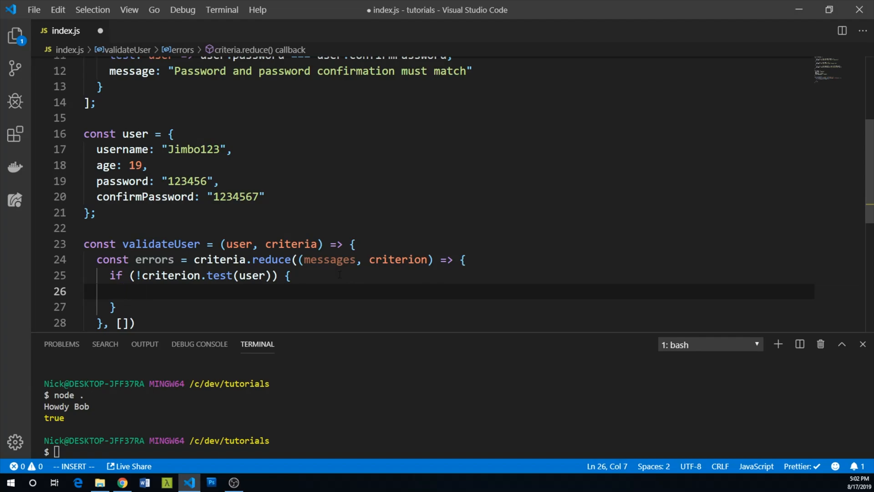
text(messages.push(c)
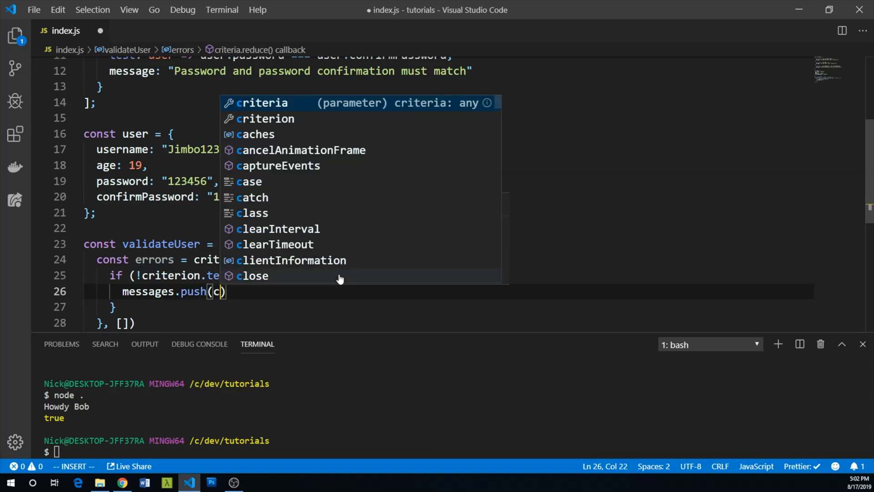
text(riterion.message)
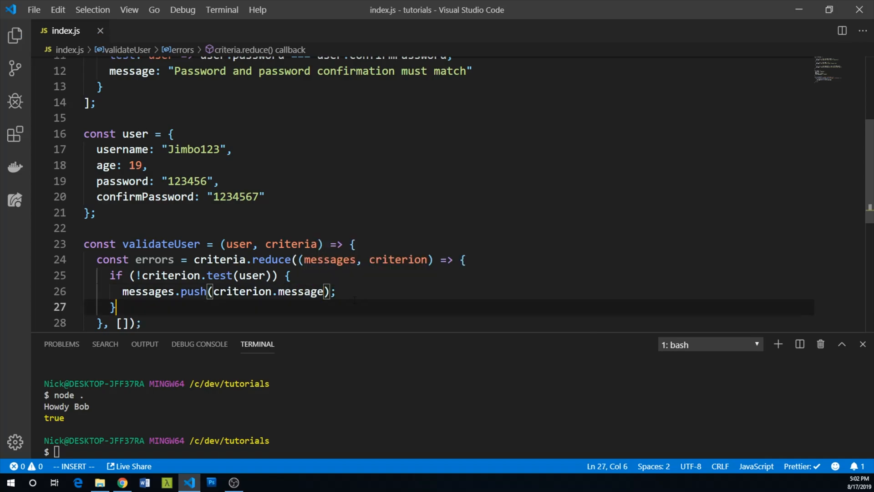
text(any)
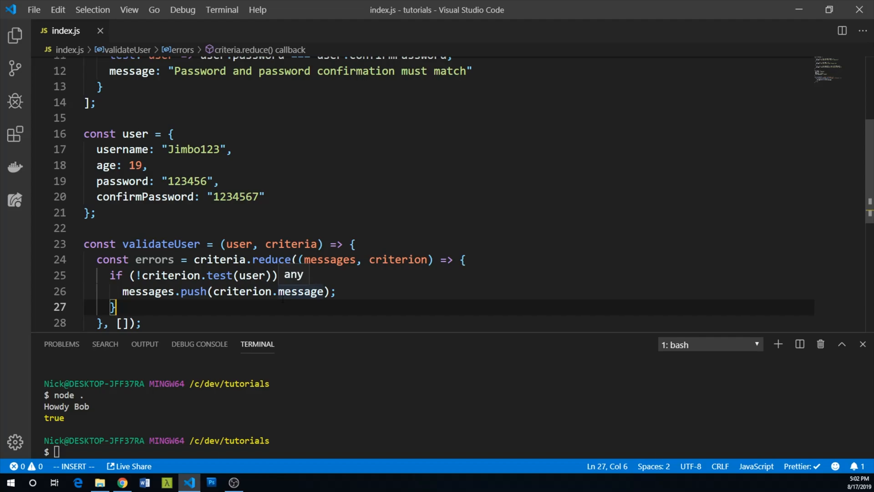
text(return messages;)
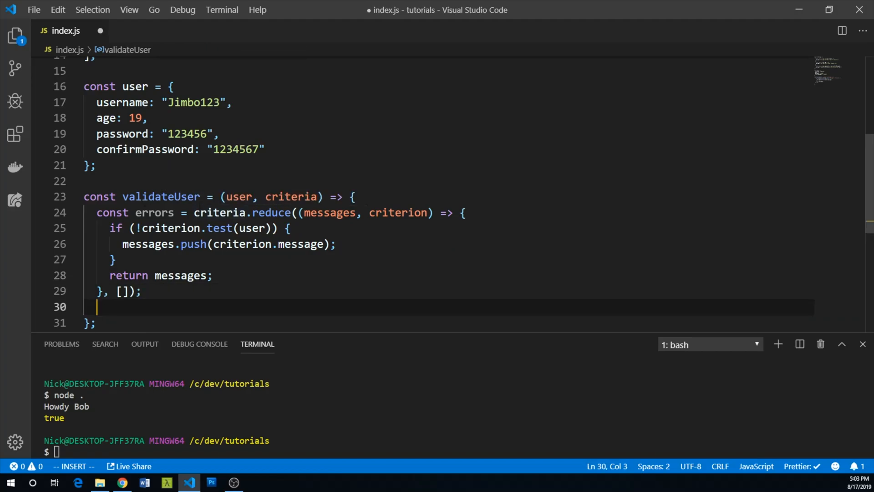
Return { errors, valid: errors.length === 0 } at the end of validateUser
text(return)
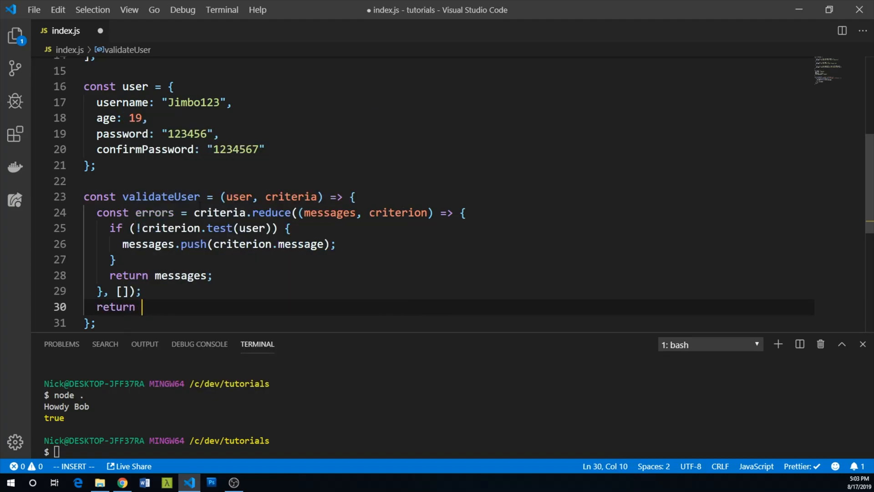
text({err)
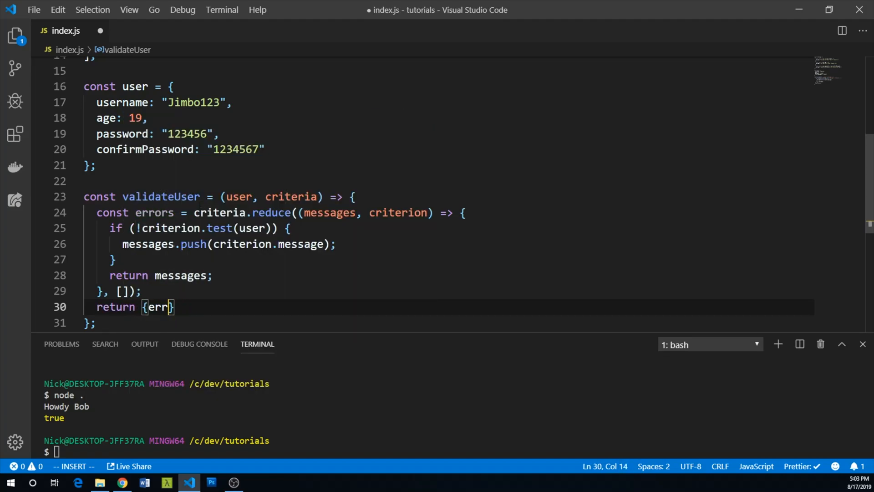
text(ors, v)
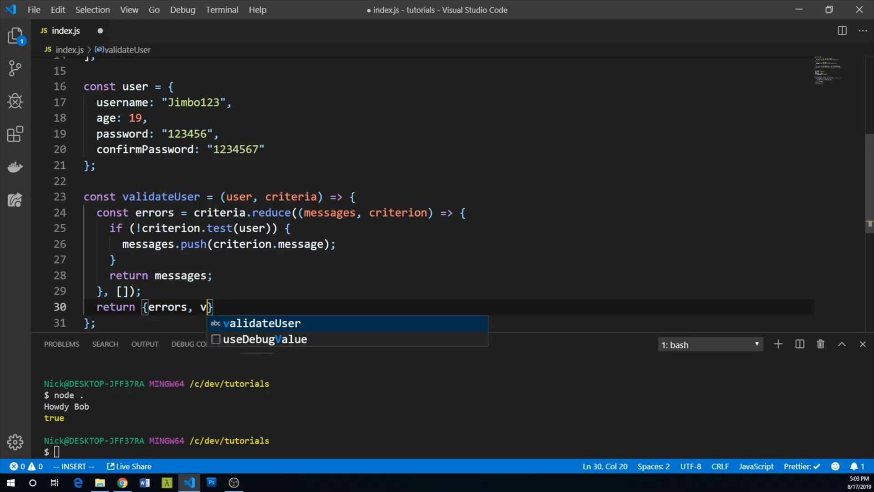
text(alid:)
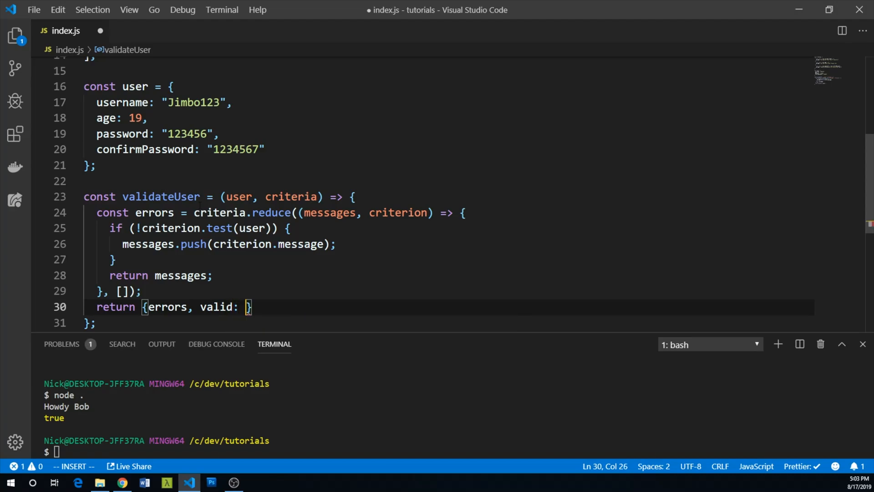
text(errors)
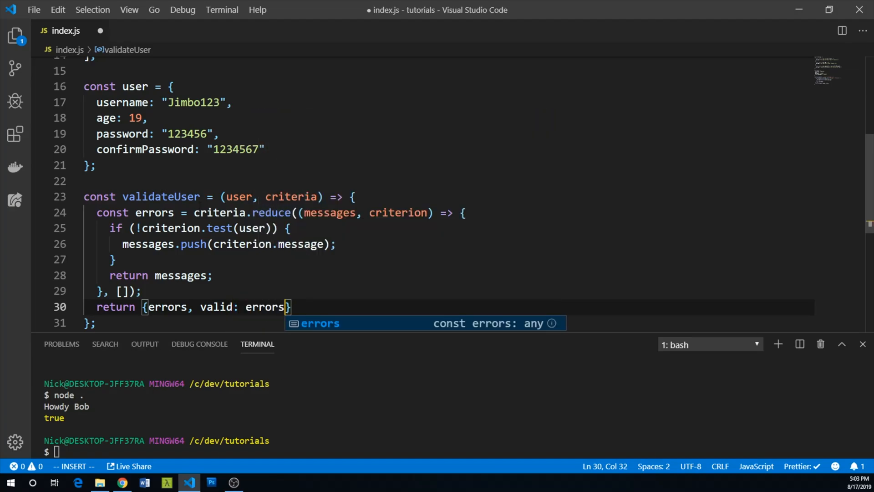
text(.length === 0)
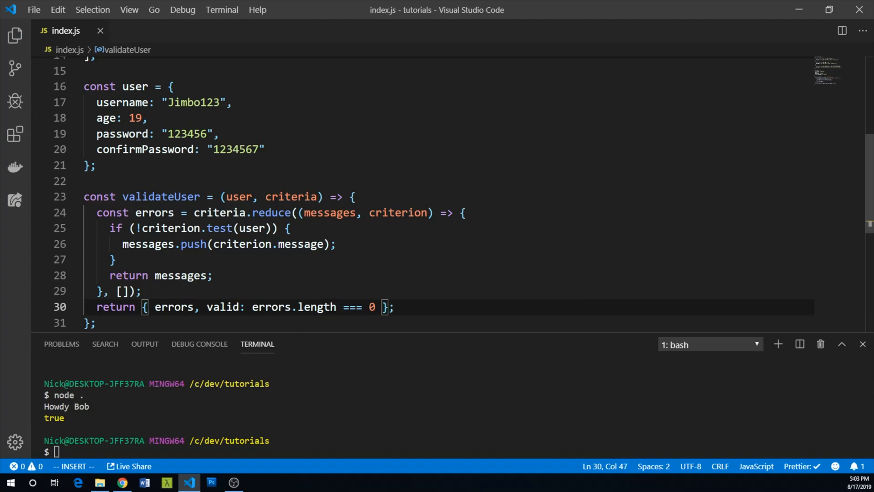
mouse_move(181, 339)
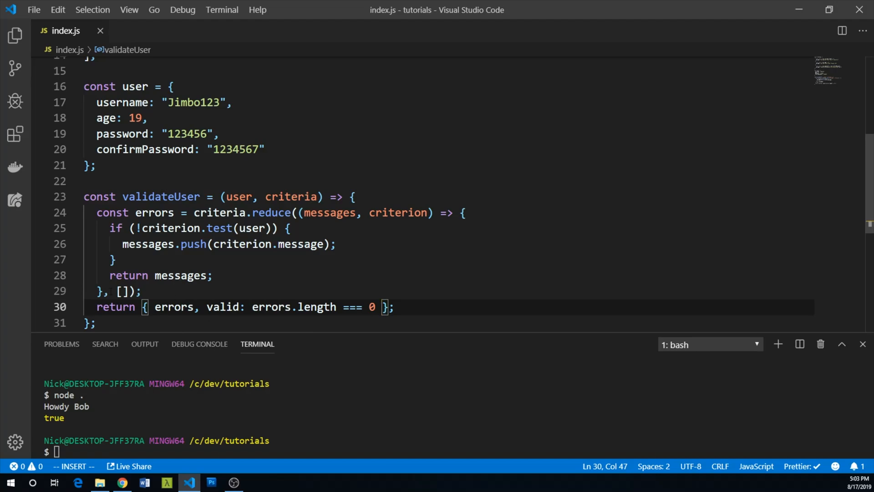
Add const isValid = validateUser(user, criteria) followed by console.log(isValid)
text(const isValid =)
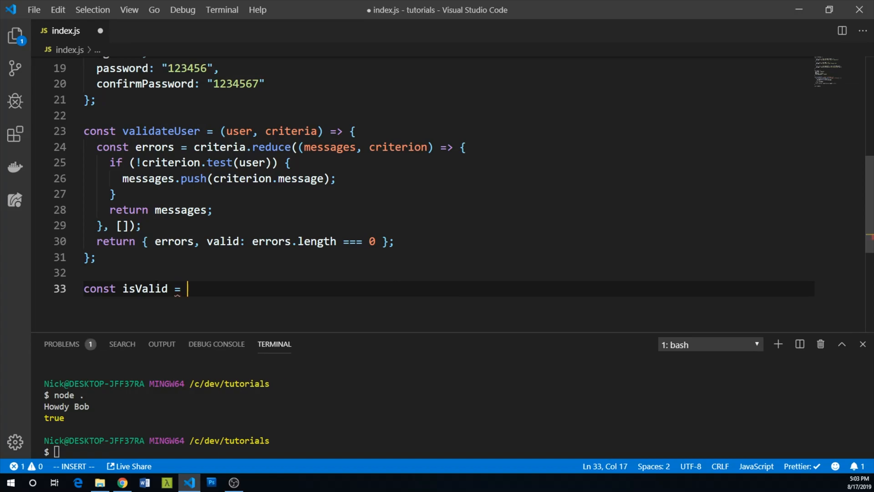
text(validateUser)
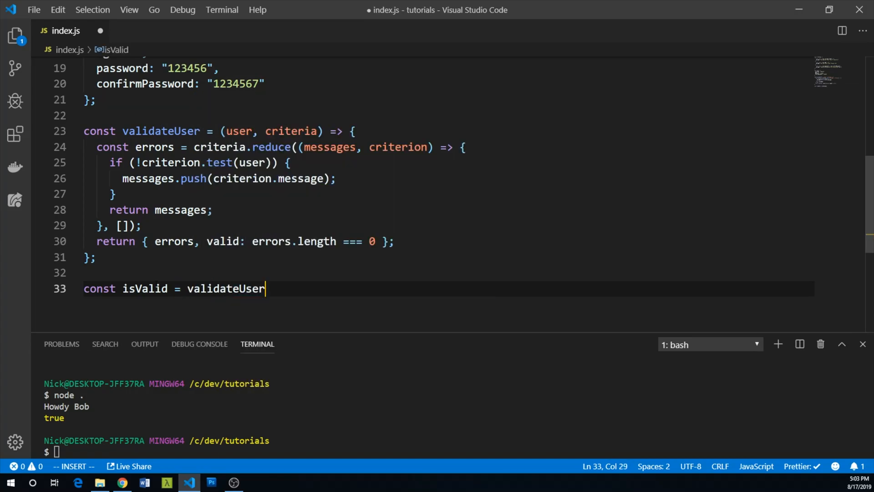
text(()
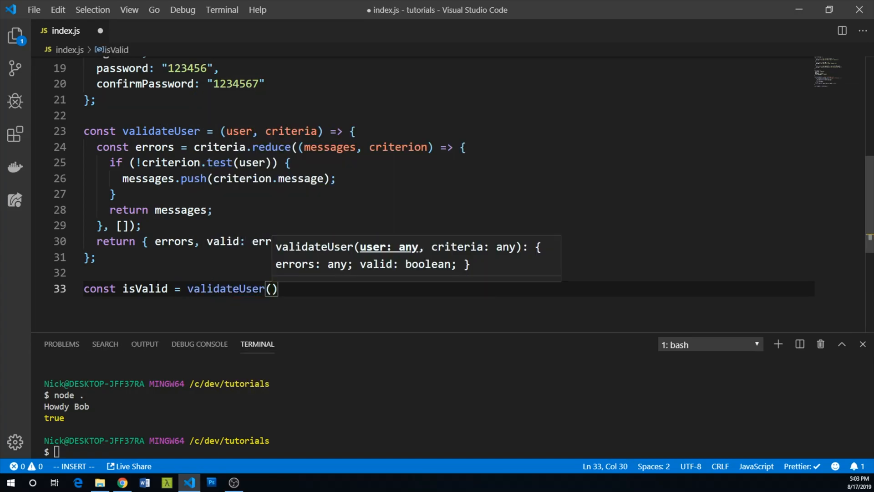
text(user, criteria)
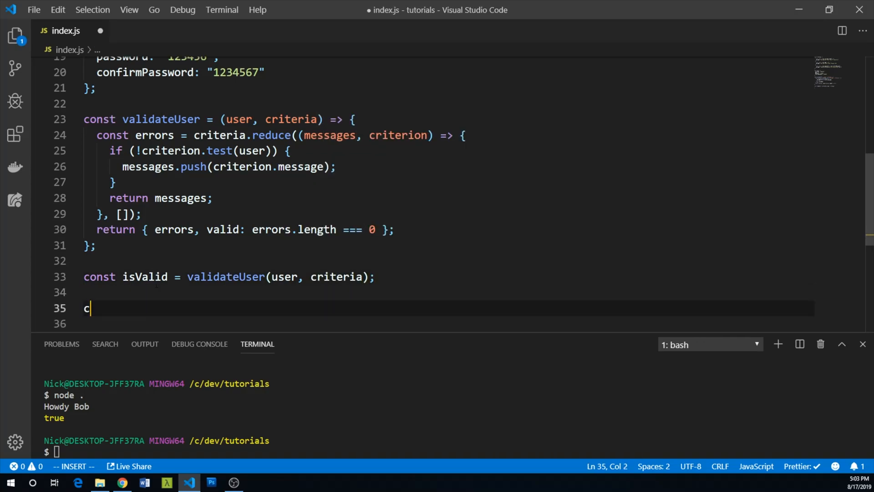
text(onsole.log)
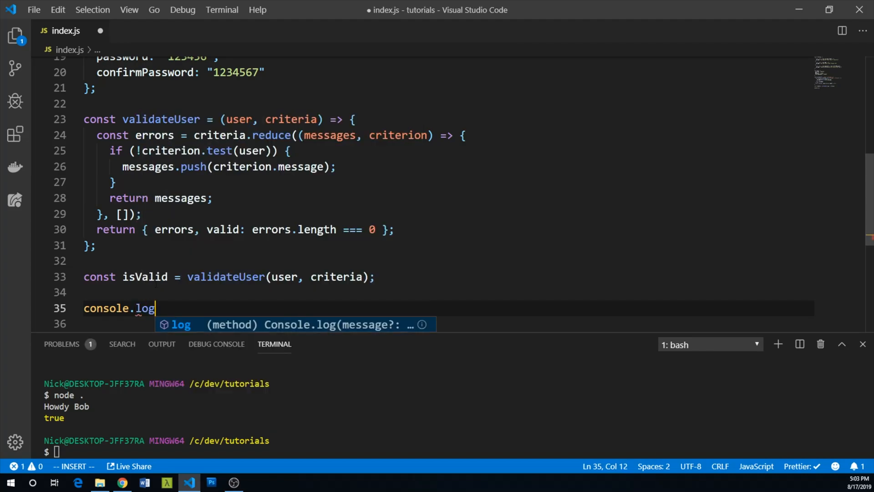
text((isValid);)
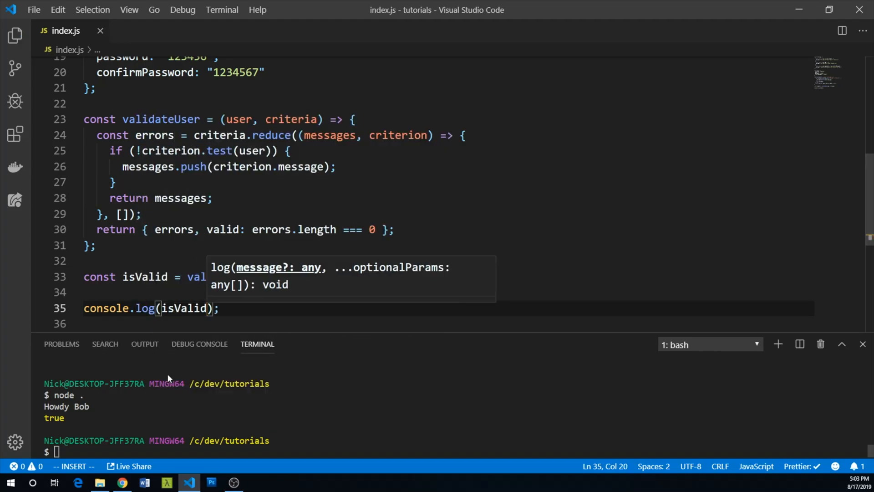
Run node . for the mismatch error, trim confirmPassword to "123456", and rerun
text(n)
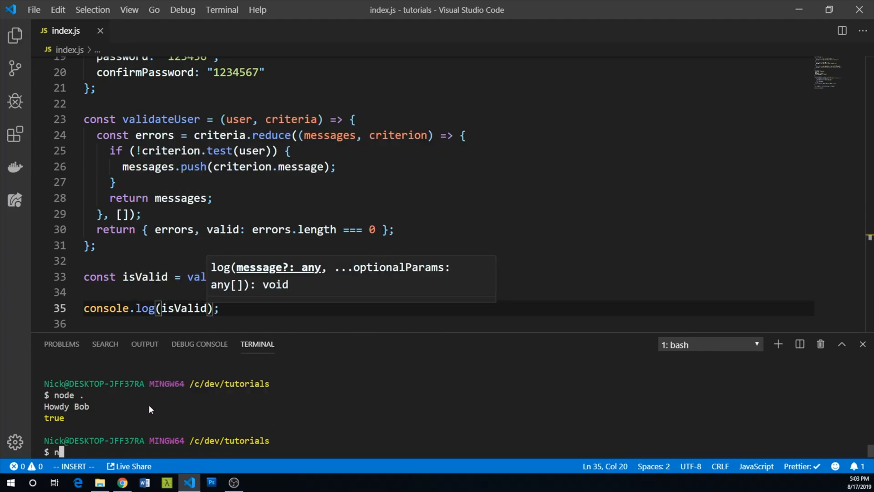
key(Return)
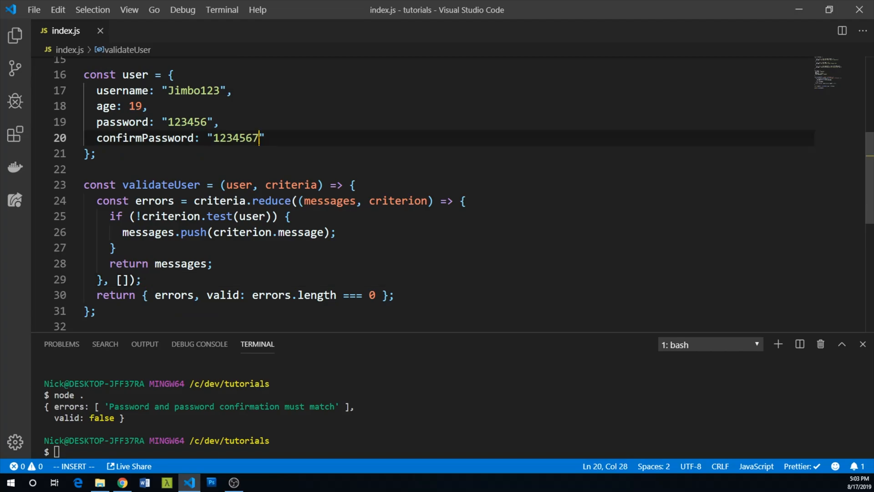
double_click(234, 138)
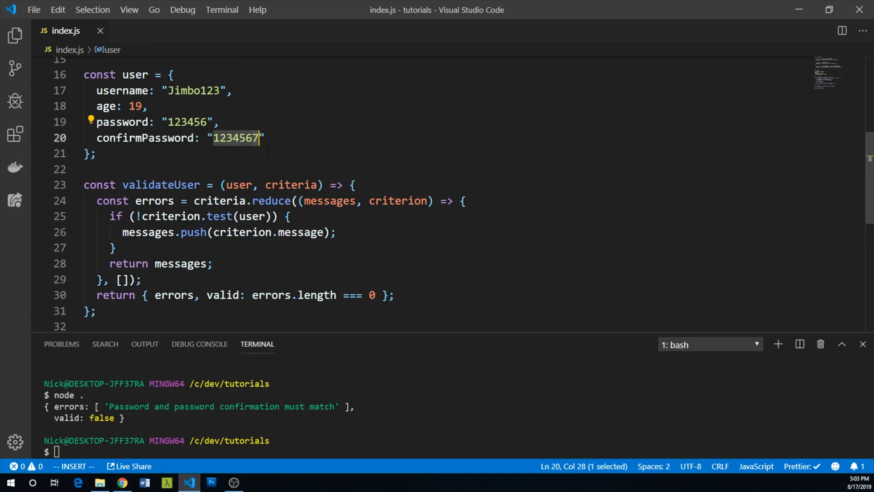
scroll(down, 3)
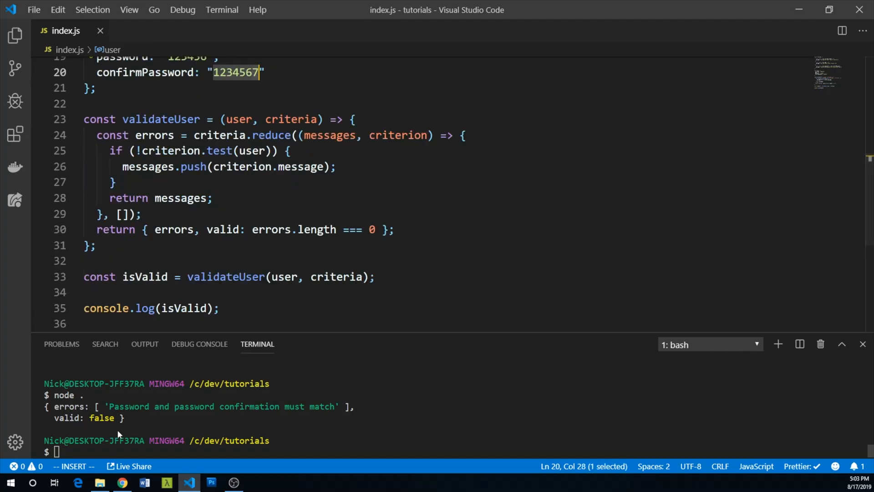
scroll(up, 3)
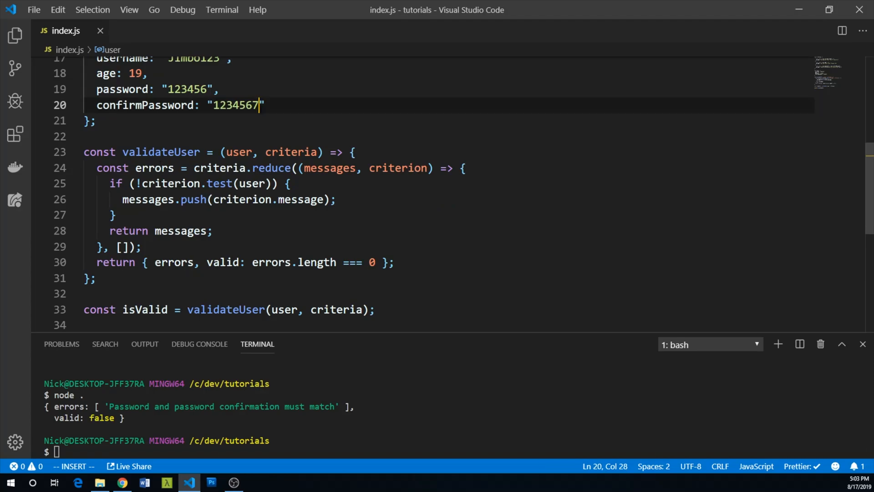
key(Backspace)
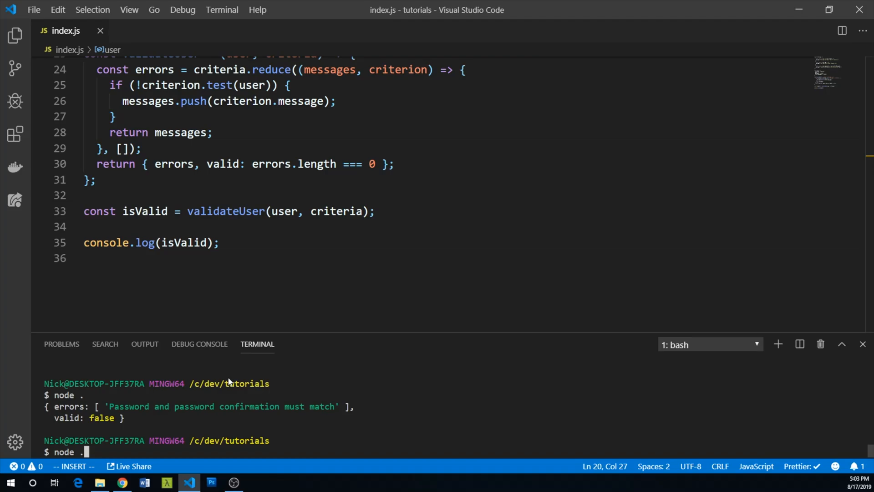
key(Return)
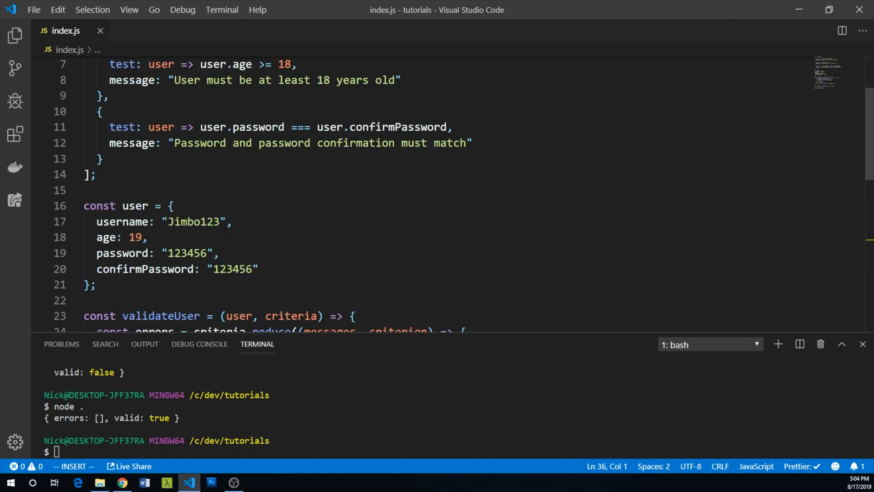
Set the user's age to 17 and rerun to get the under-18 error
text(17)
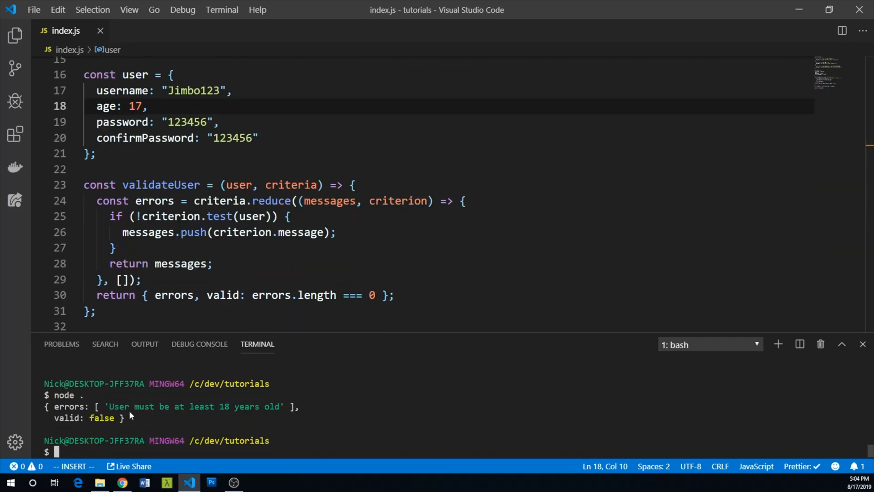
mouse_move(219, 59)
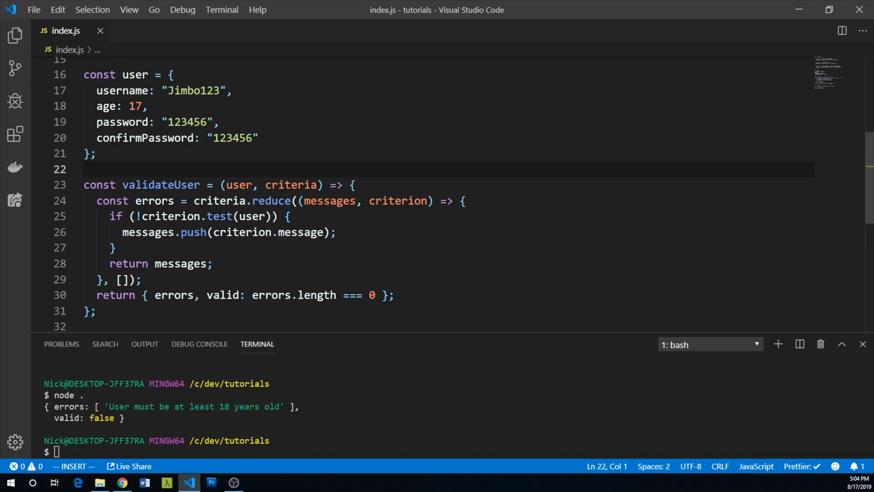
click(204, 90)
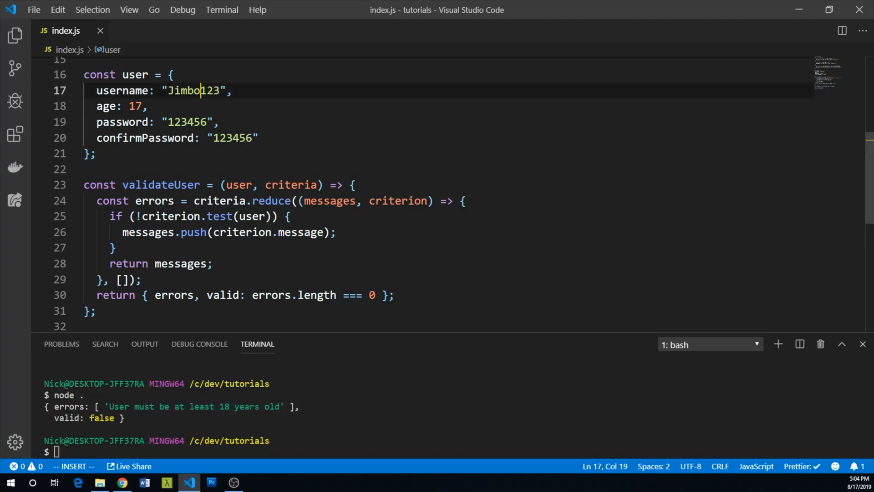
scroll(down, 3)
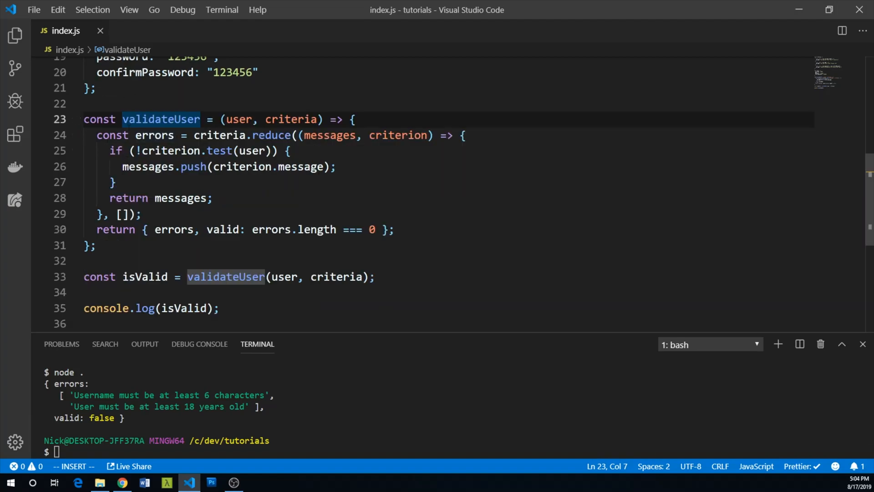
mouse_move(174, 116)
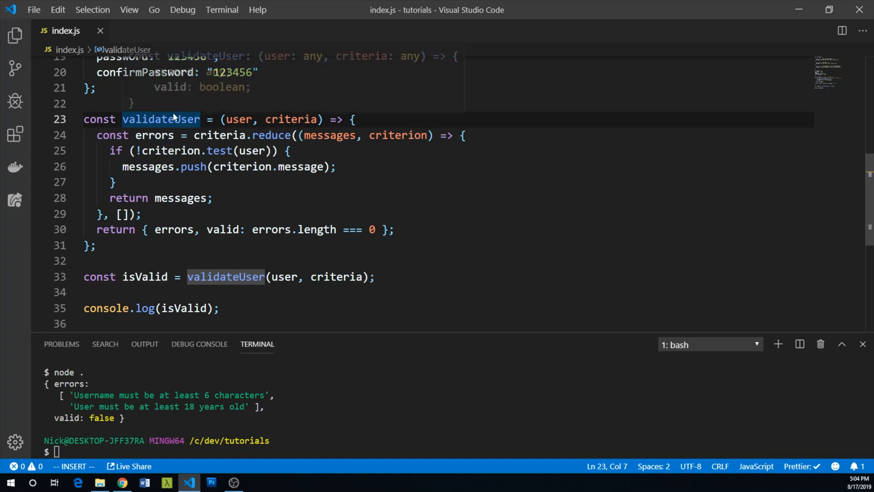
double_click(161, 119)
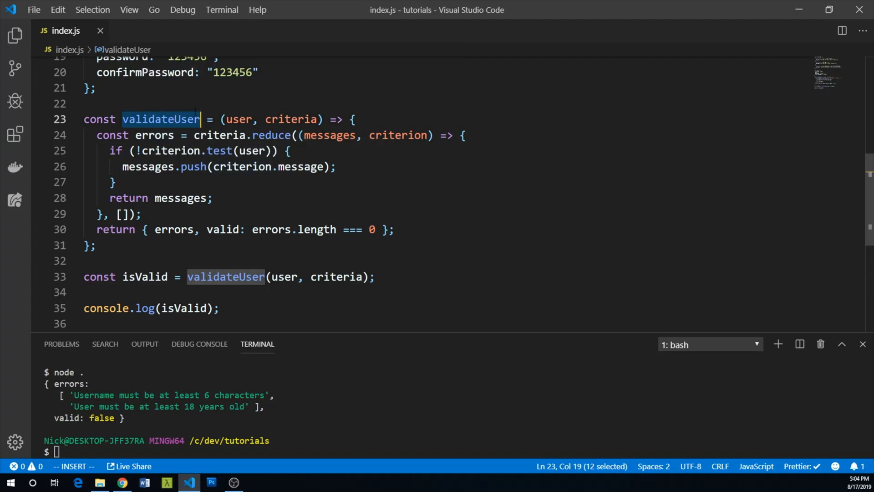
mouse_move(161, 119)
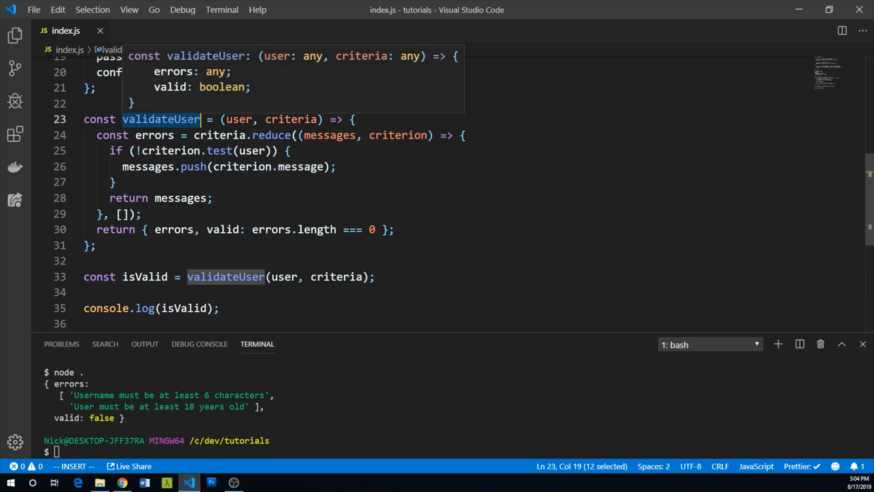